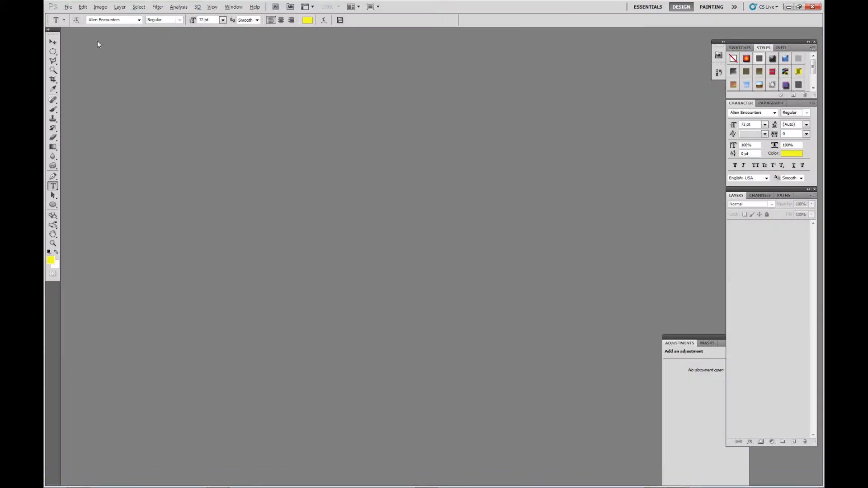
# Open the spaceship UV layout PNG from the Spaceship project's UV folder
pyautogui.click(67, 7)
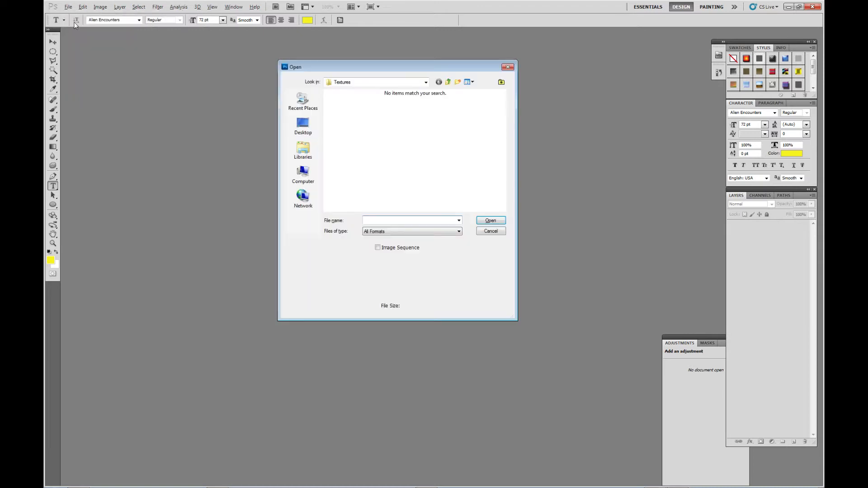
pyautogui.click(448, 82)
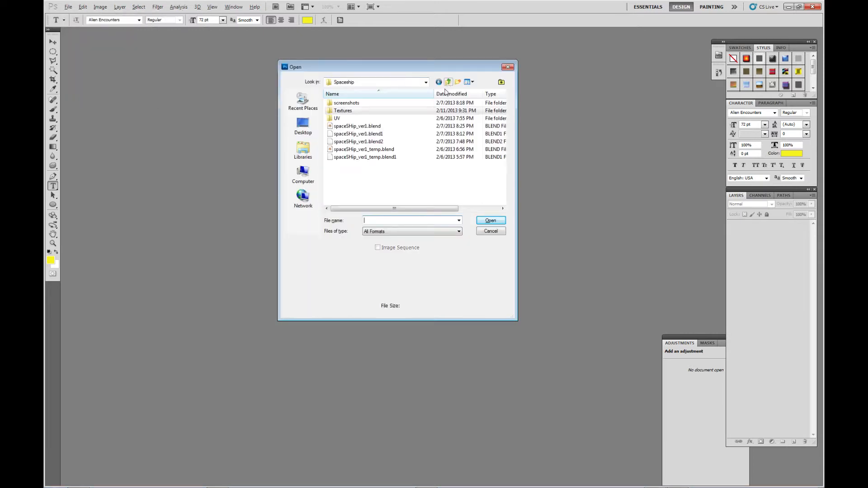
pyautogui.doubleClick(336, 118)
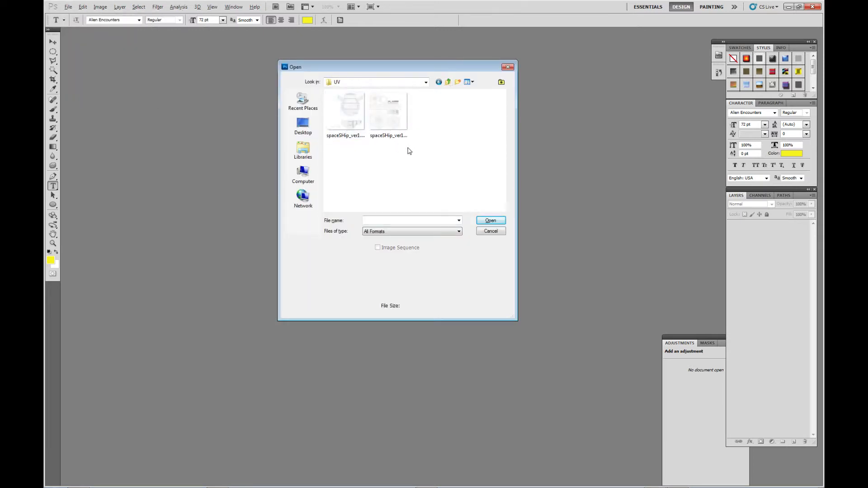
pyautogui.click(345, 111)
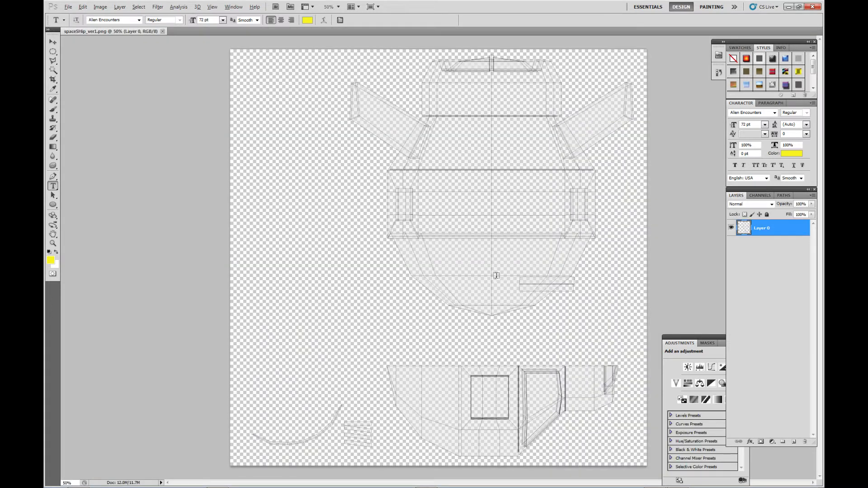
pyautogui.moveTo(478, 252)
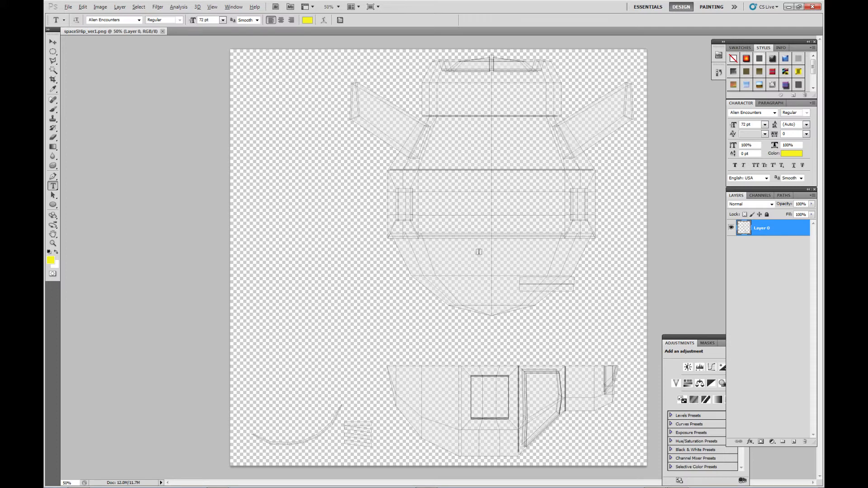
pyautogui.moveTo(529, 304)
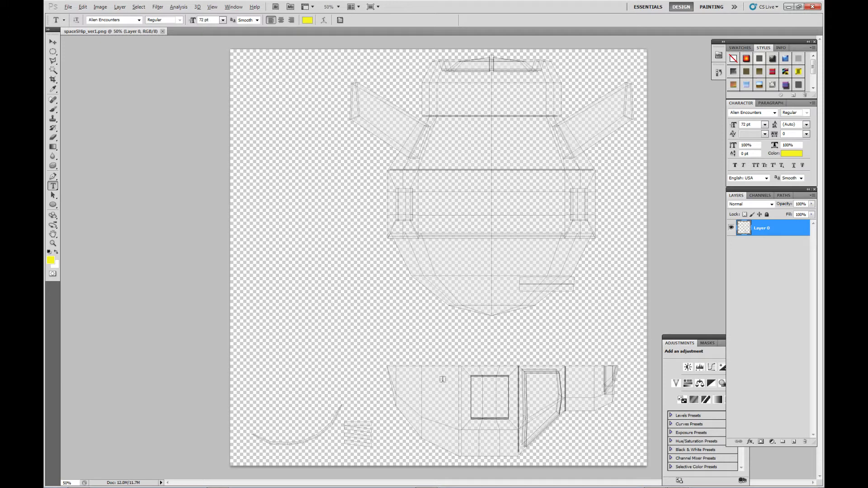
pyautogui.moveTo(494, 331)
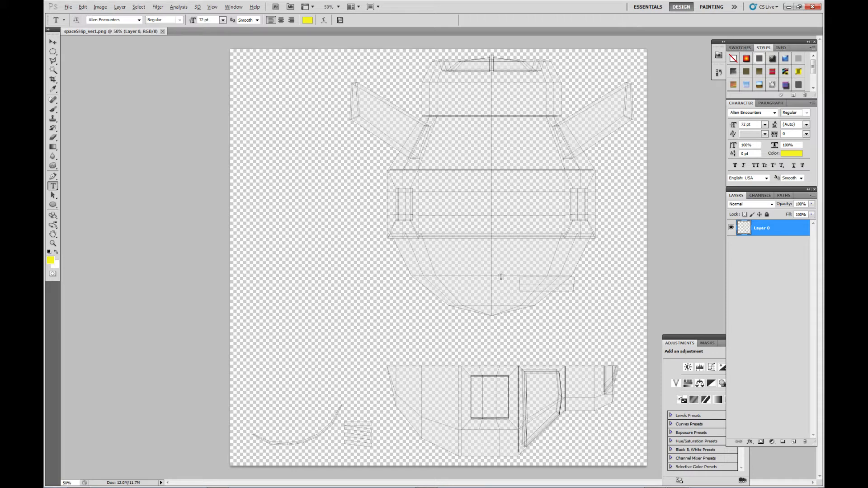
pyautogui.moveTo(300, 190)
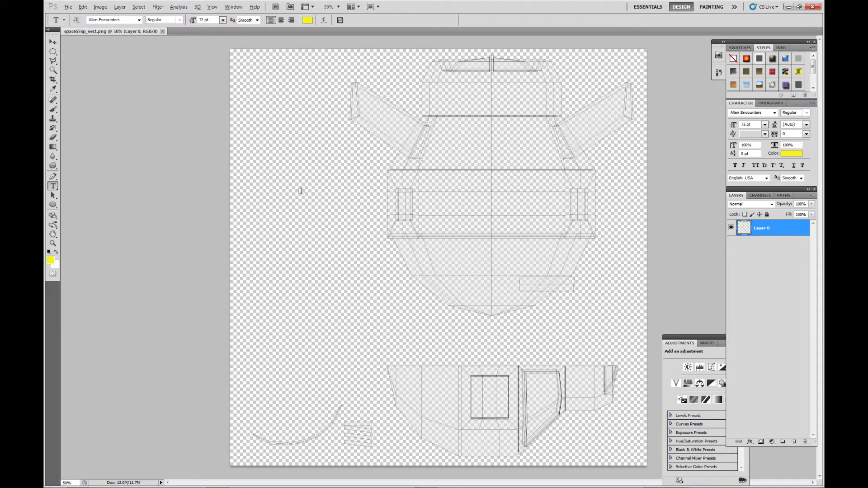
pyautogui.moveTo(317, 171)
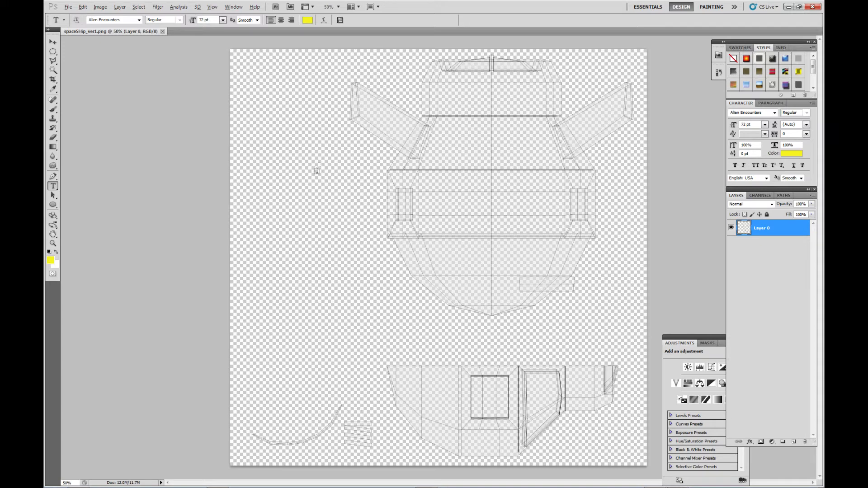
pyautogui.moveTo(138, 172)
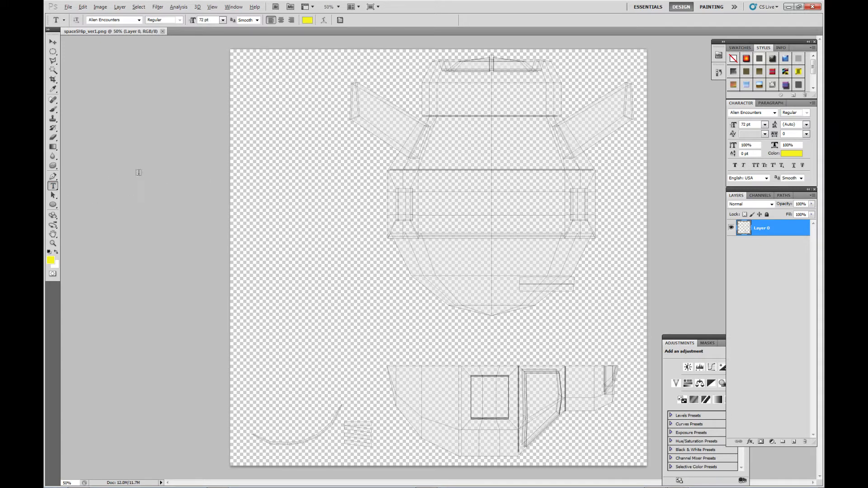
pyautogui.moveTo(159, 171)
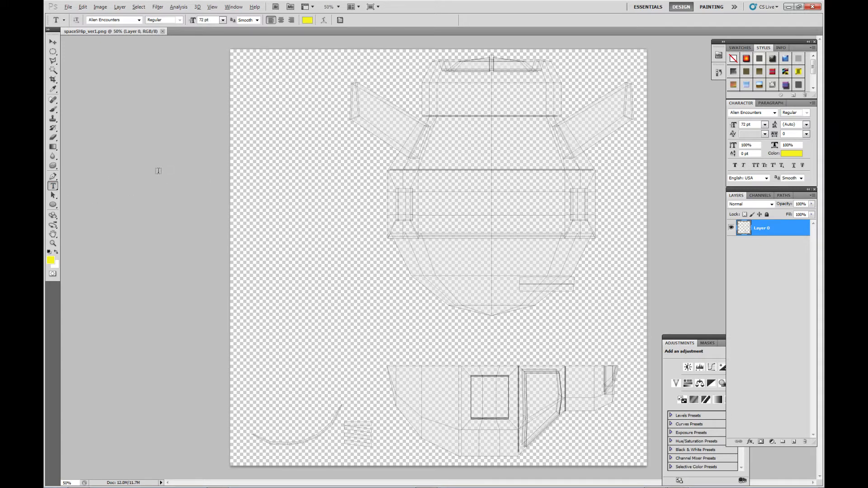
pyautogui.moveTo(142, 206)
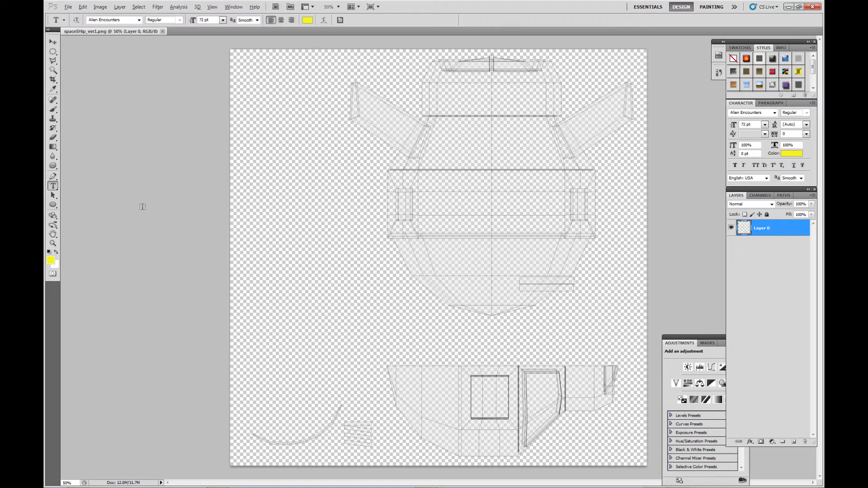
pyautogui.moveTo(109, 119)
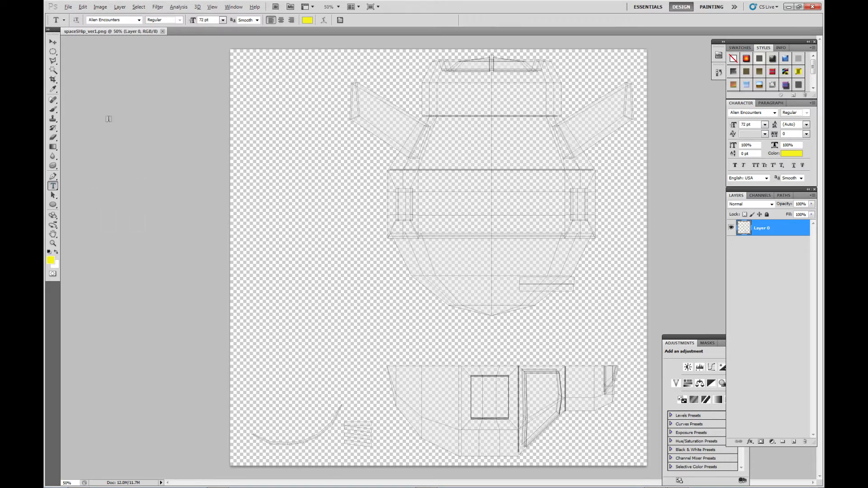
pyautogui.moveTo(166, 65)
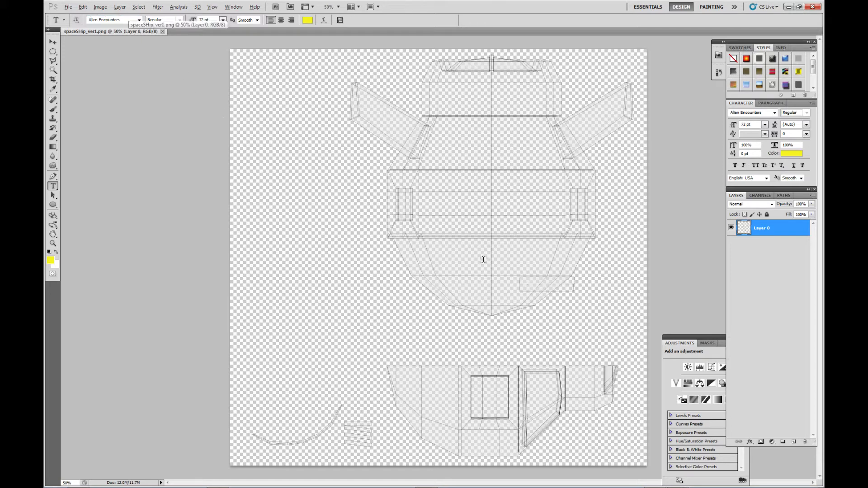
# Place a black '86' text and scale it up onto the hull's middle band
pyautogui.click(483, 259)
pyautogui.write('86')
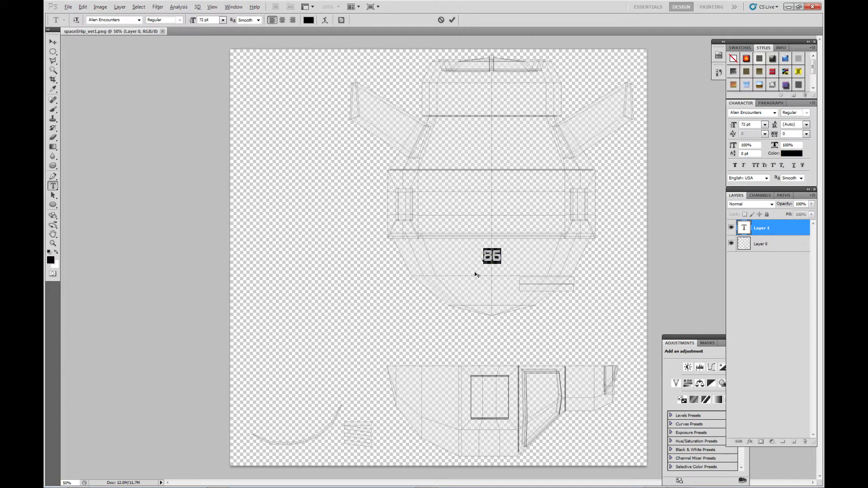
pyautogui.moveTo(437, 193)
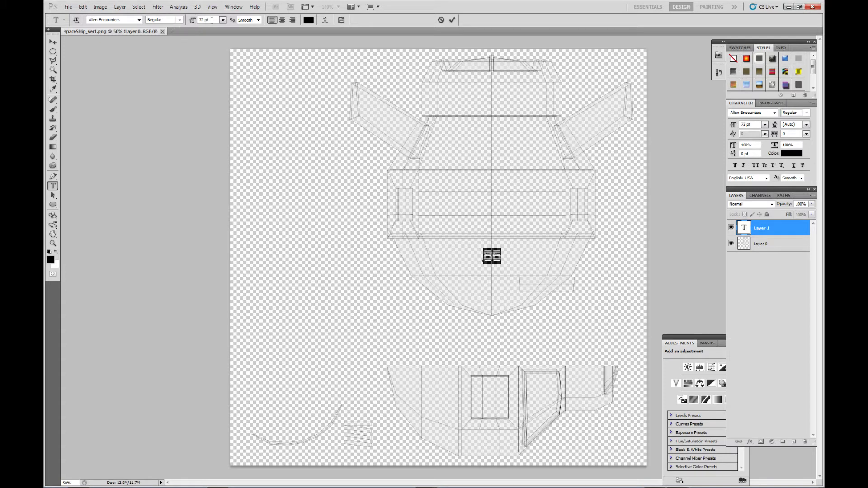
pyautogui.moveTo(420, 216)
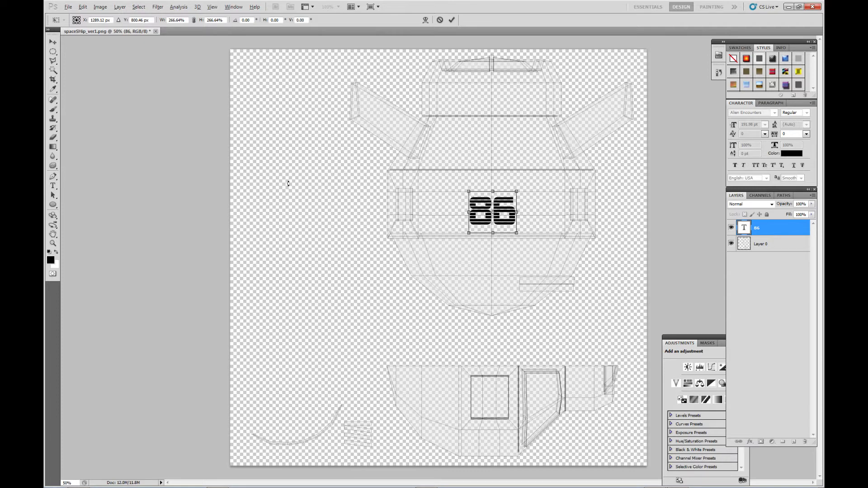
pyautogui.moveTo(208, 195)
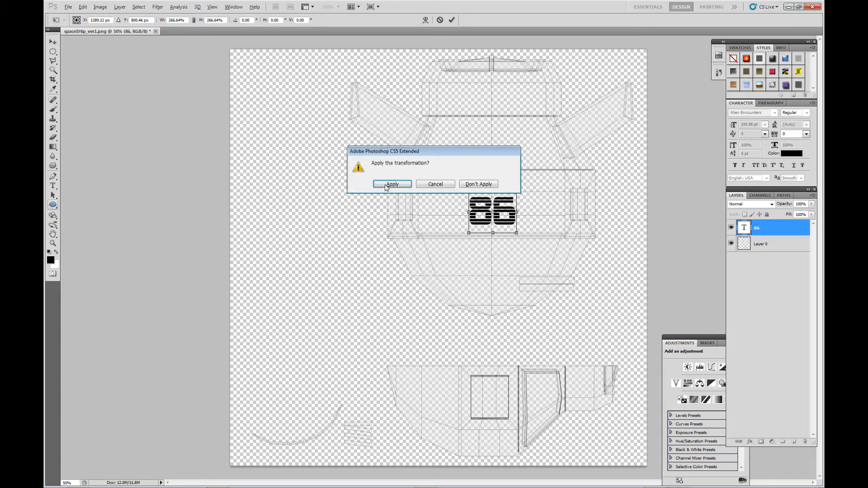
pyautogui.click(391, 183)
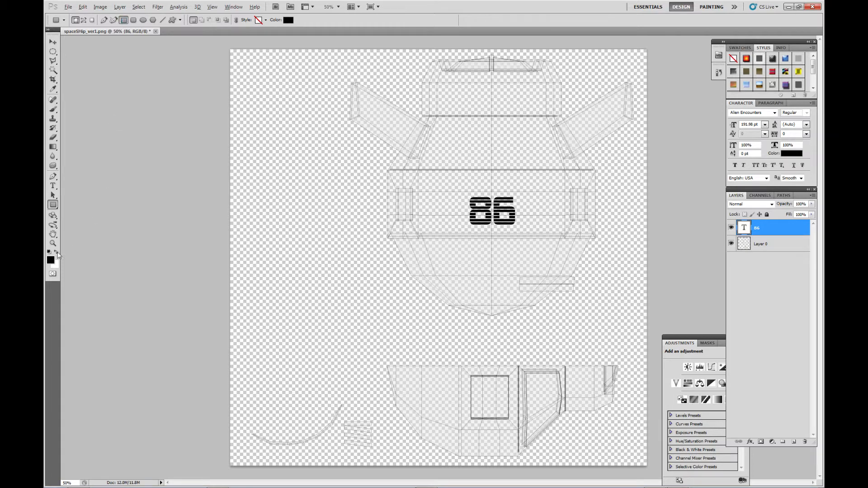
# Set the foreground colour to red for the lower-section stripe
pyautogui.click(49, 252)
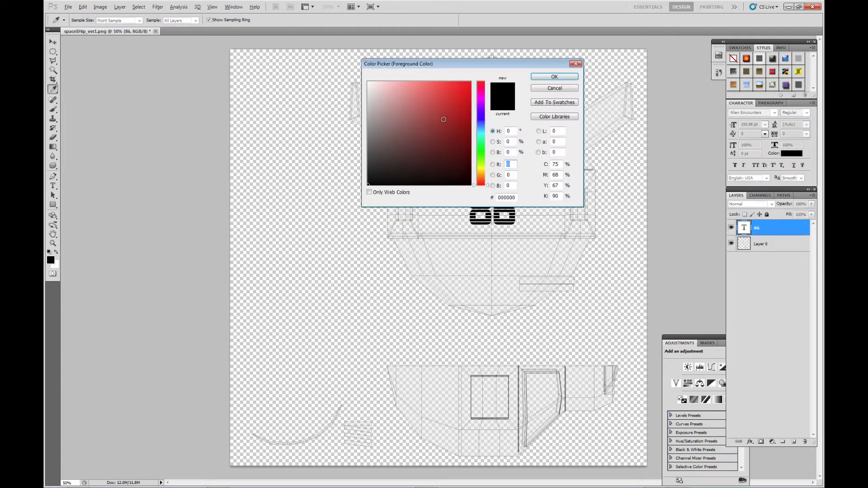
pyautogui.click(554, 76)
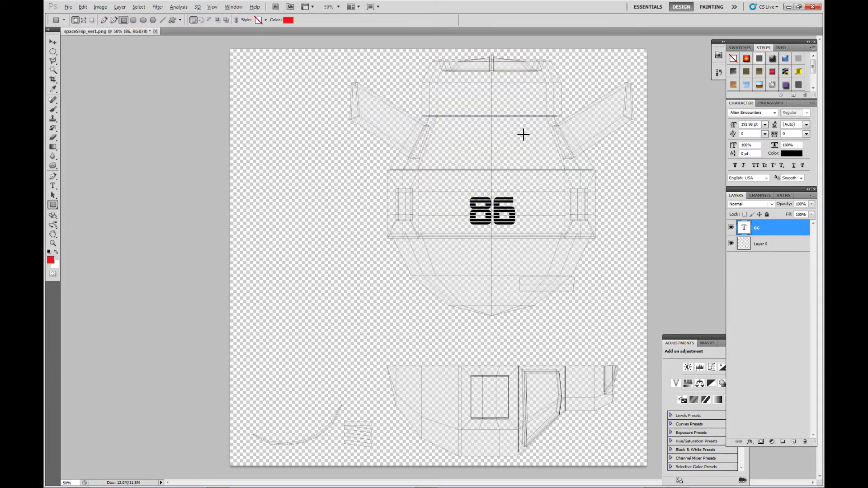
pyautogui.moveTo(377, 382)
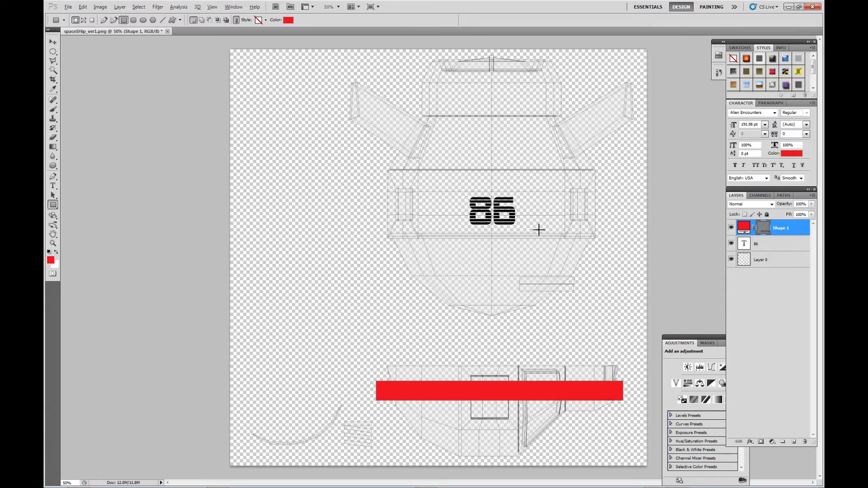
pyautogui.moveTo(531, 277)
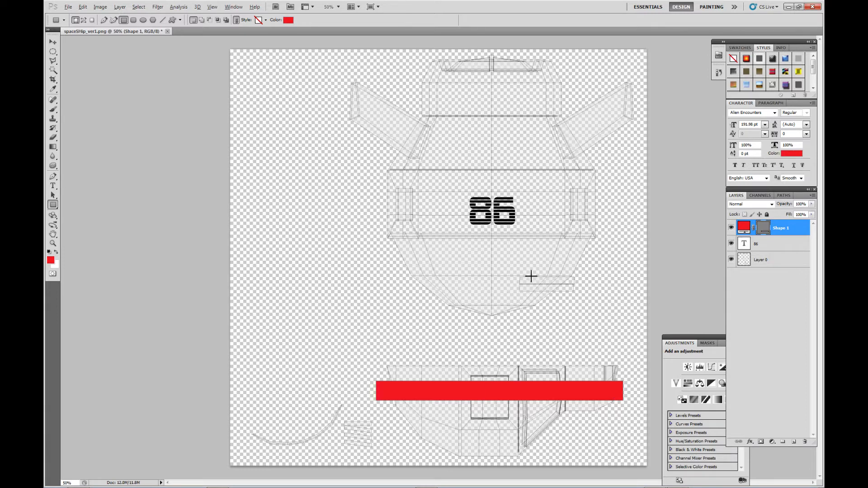
pyautogui.moveTo(710, 317)
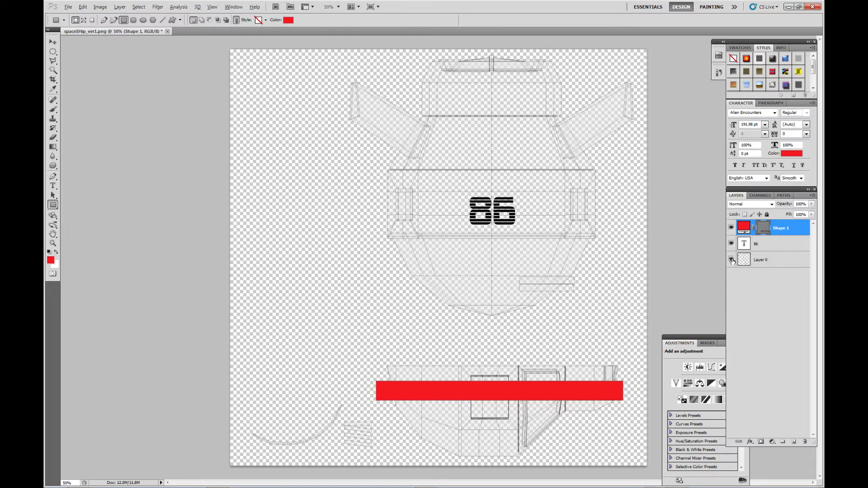
# Save the hull texture as a TIFF copy into the Spaceship Textures folder
pyautogui.click(731, 260)
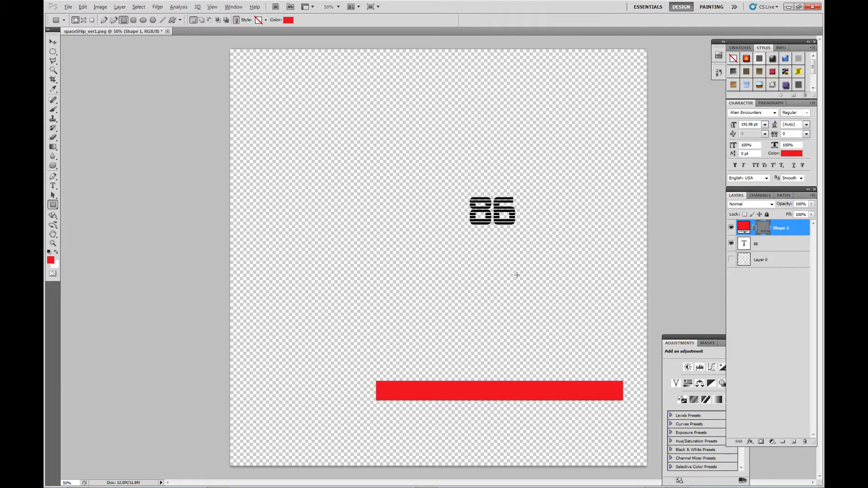
pyautogui.click(67, 7)
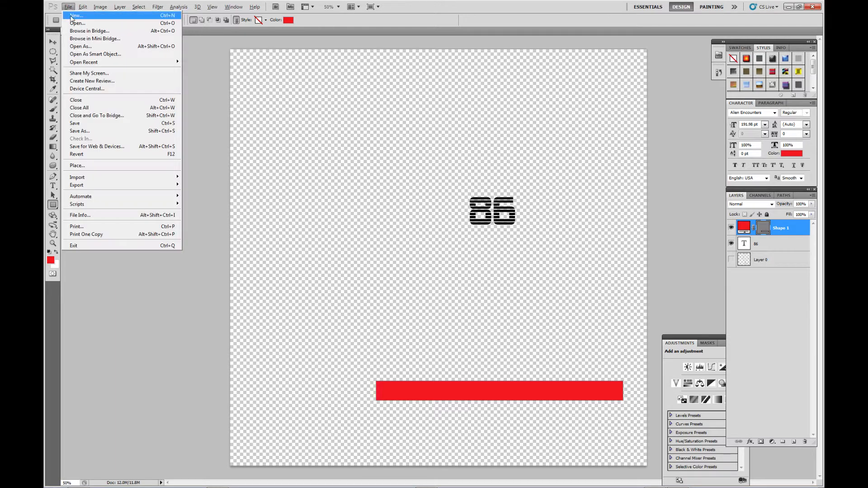
pyautogui.moveTo(79, 130)
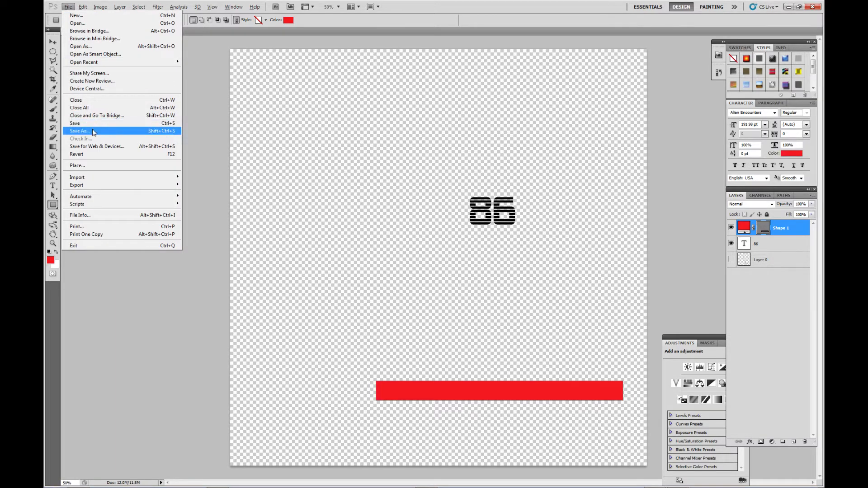
pyautogui.click(78, 131)
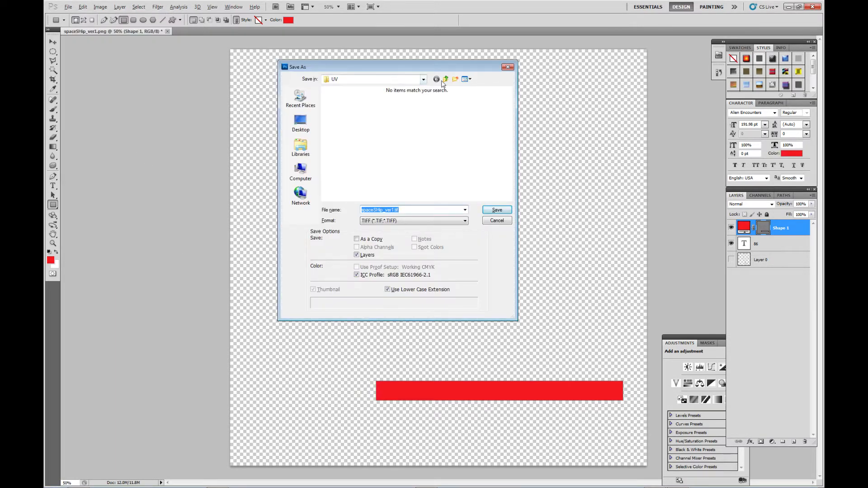
pyautogui.click(455, 79)
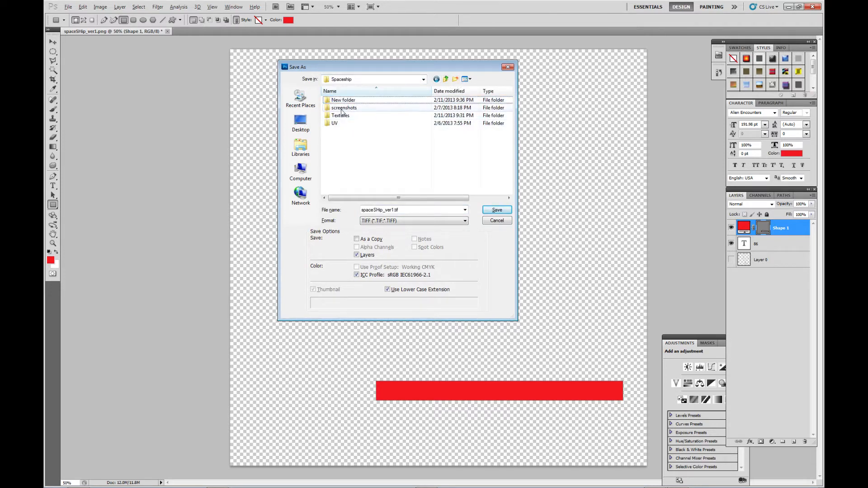
pyautogui.doubleClick(341, 115)
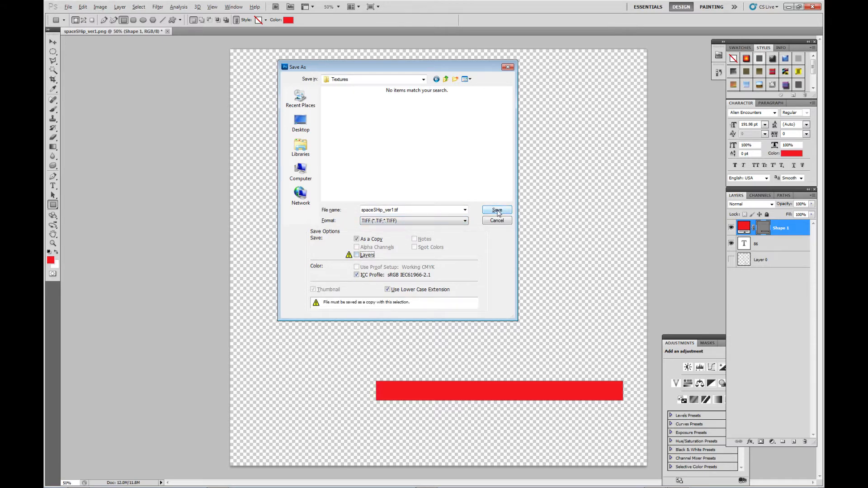
pyautogui.click(496, 210)
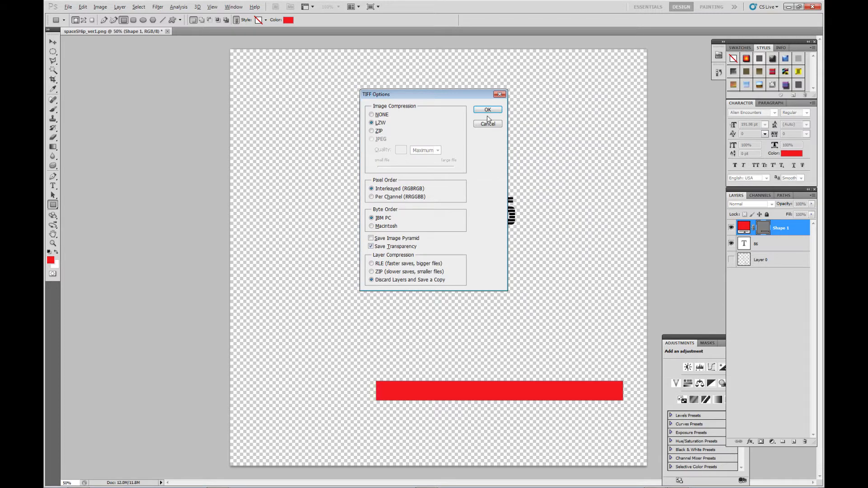
pyautogui.click(487, 109)
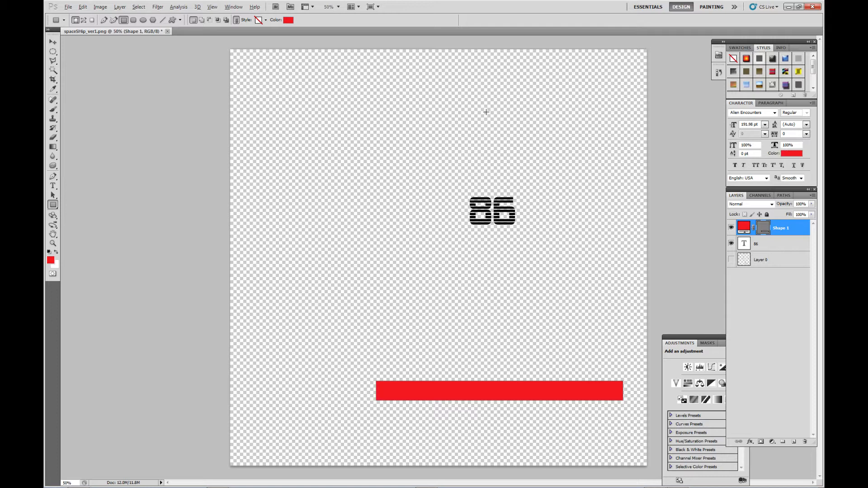
pyautogui.moveTo(363, 147)
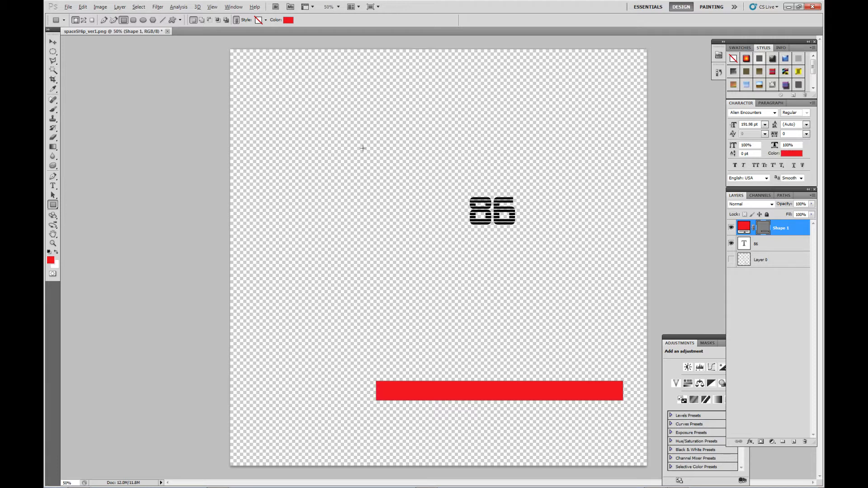
pyautogui.moveTo(68, 7)
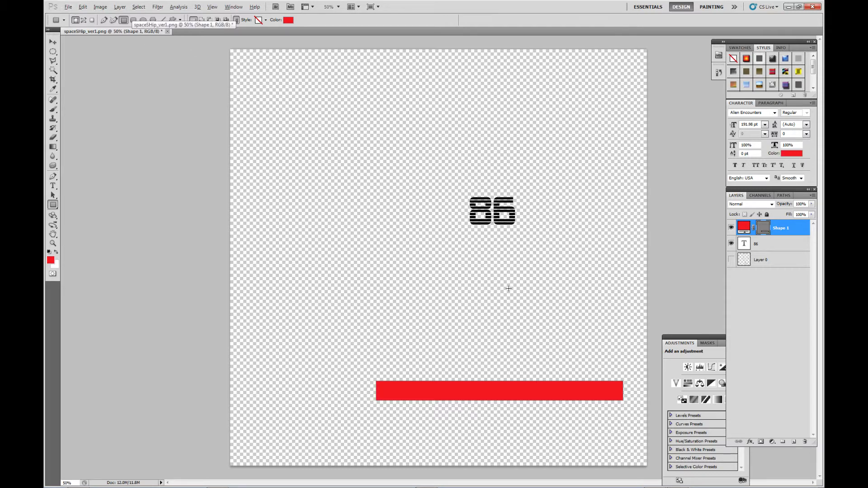
pyautogui.moveTo(75, 27)
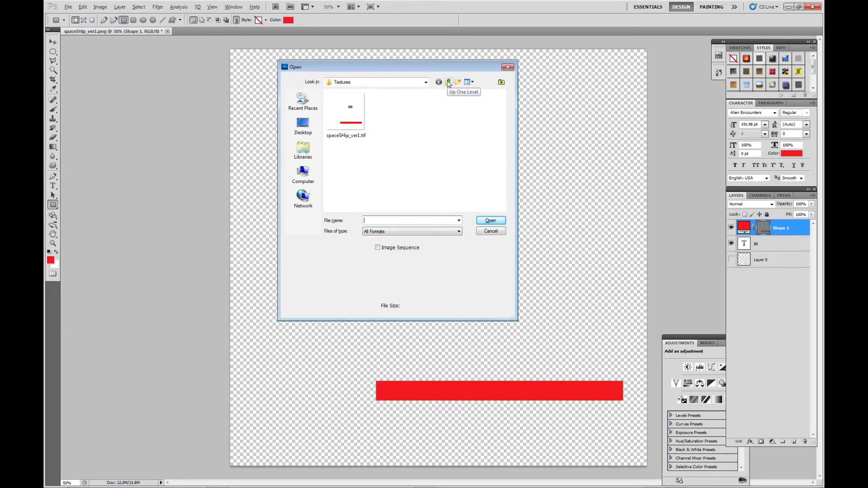
# Go up one folder to reach spaceSHip_ver1_UV_engine.png in the Open dialog
pyautogui.click(449, 82)
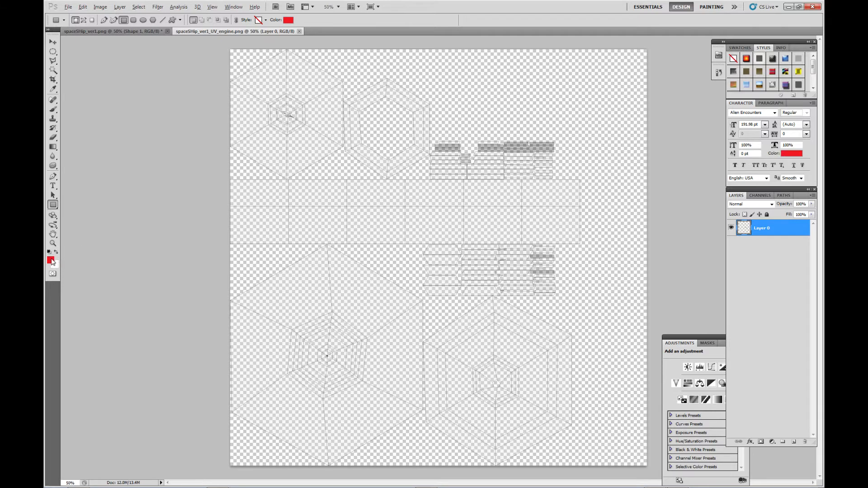
# Set the foreground colour to blue for the engine layout's thin stripes
pyautogui.click(50, 260)
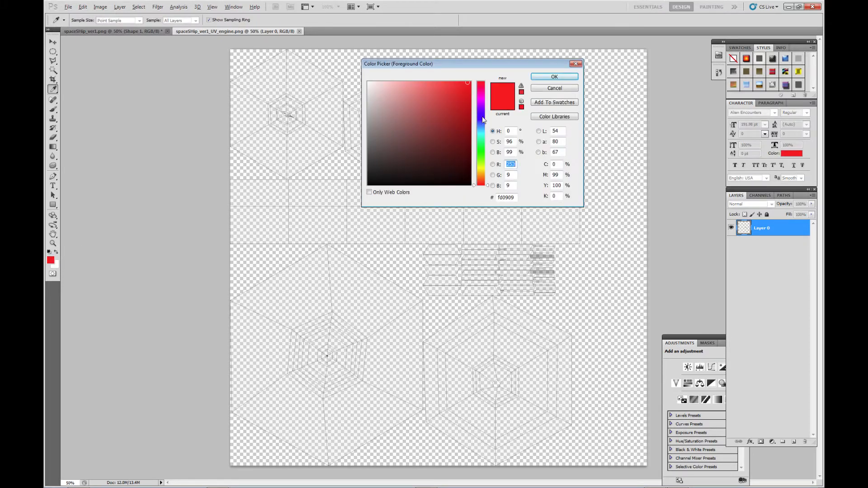
pyautogui.click(554, 76)
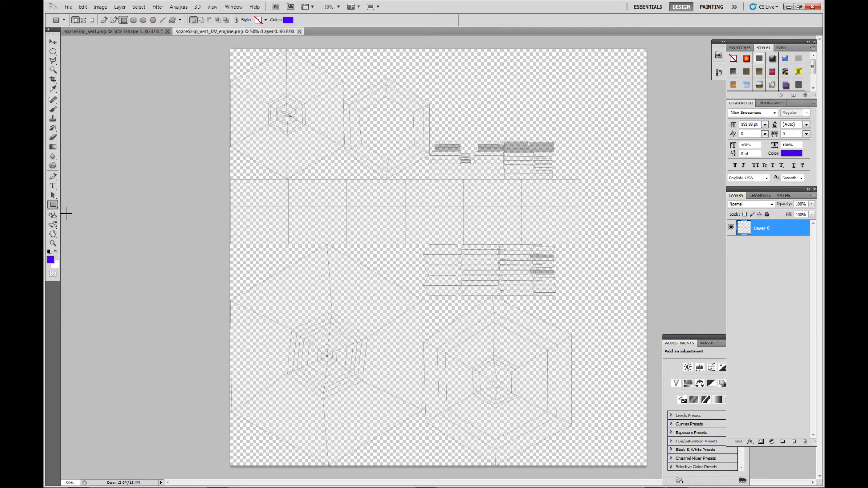
pyautogui.moveTo(230, 189)
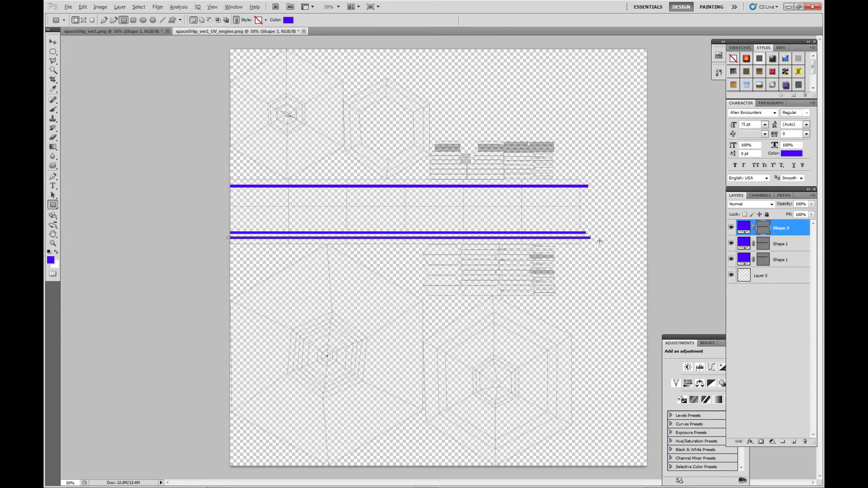
pyautogui.click(51, 260)
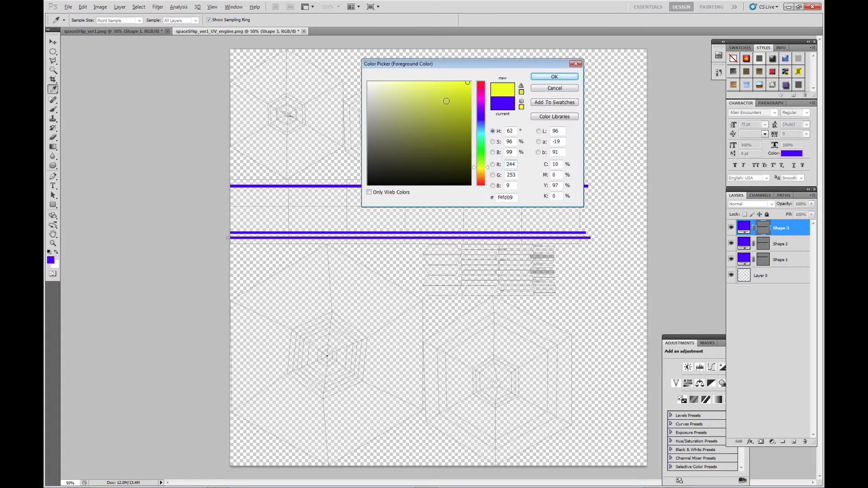
# Confirm yellow, draw the wide band between the blue stripes and add an empty layer
pyautogui.click(553, 76)
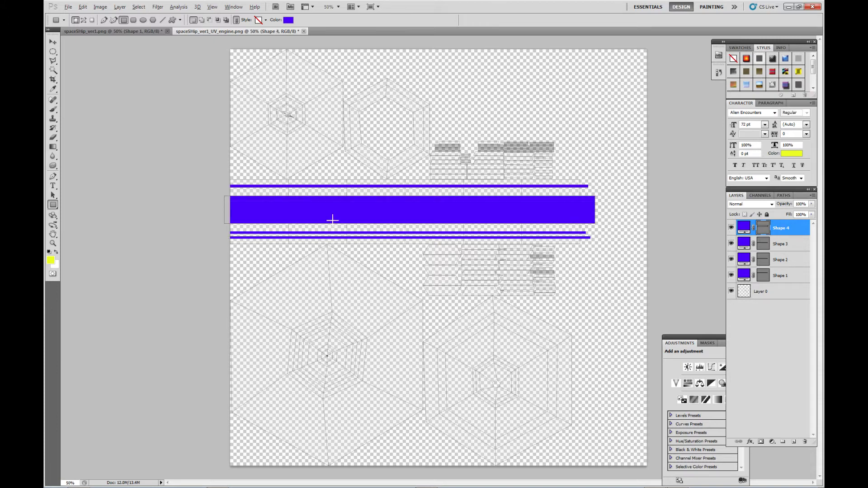
pyautogui.click(53, 43)
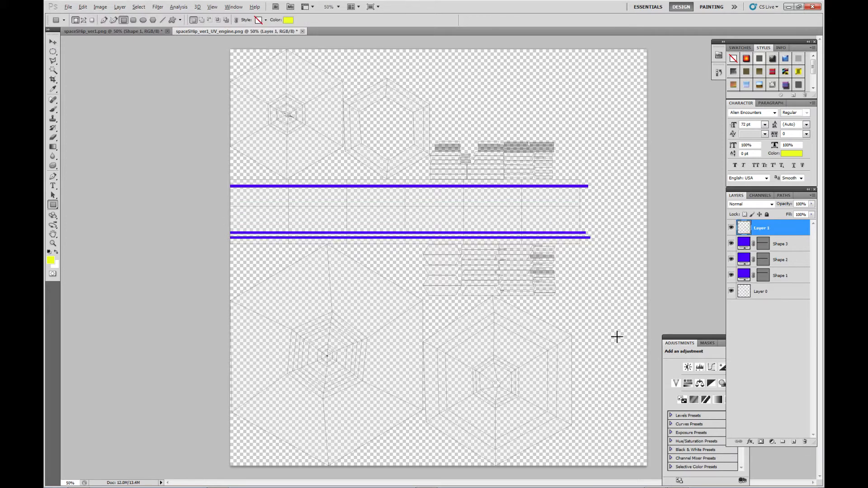
pyautogui.moveTo(220, 198)
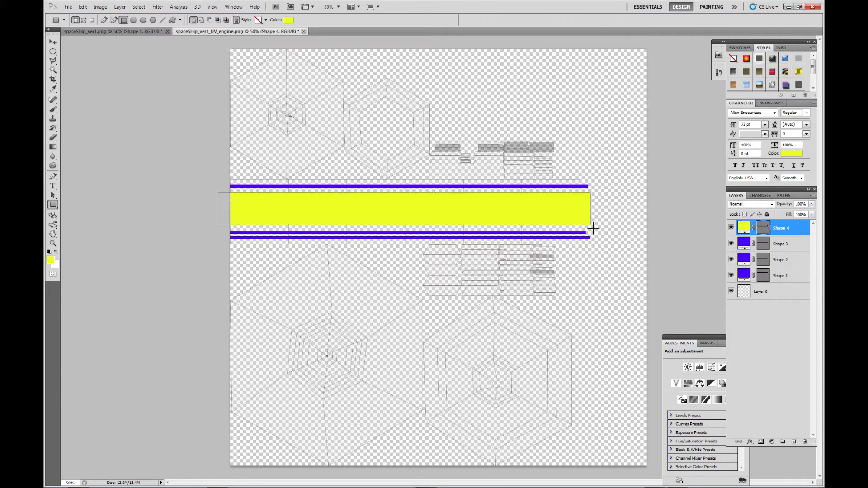
pyautogui.moveTo(423, 322)
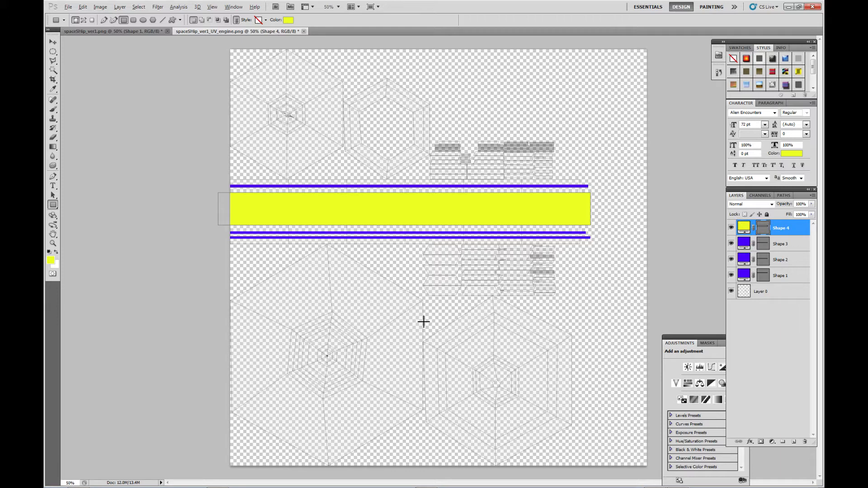
pyautogui.moveTo(474, 220)
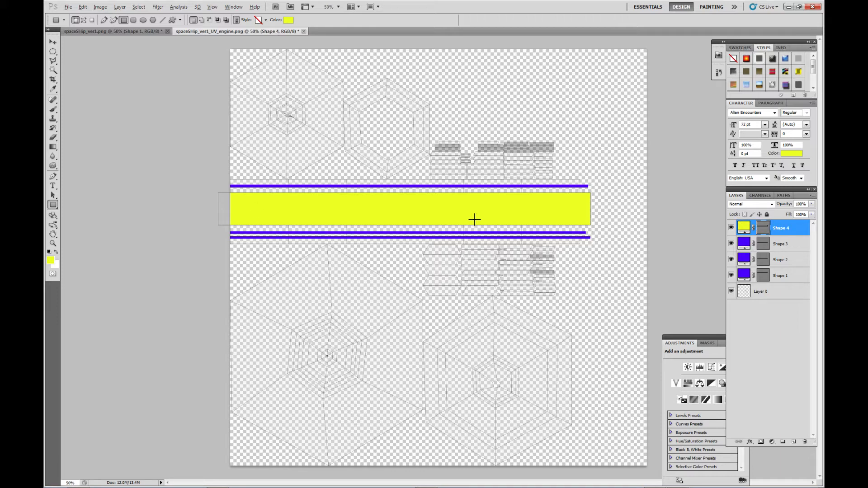
pyautogui.moveTo(305, 206)
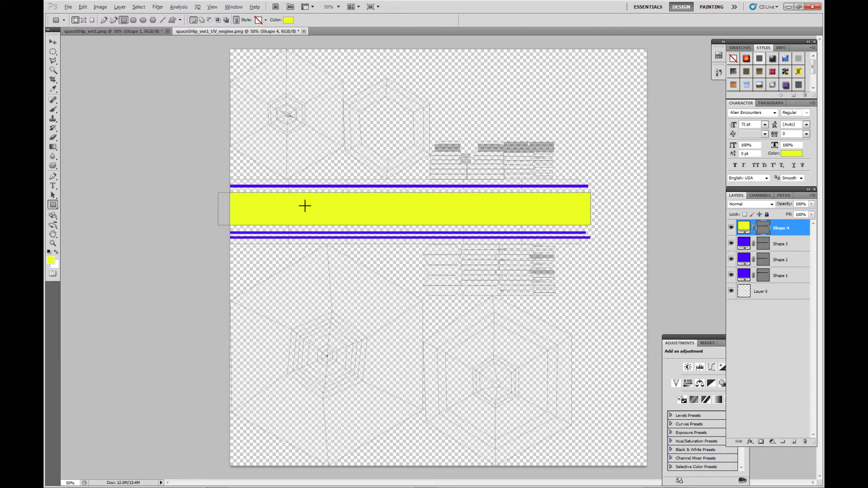
pyautogui.moveTo(304, 218)
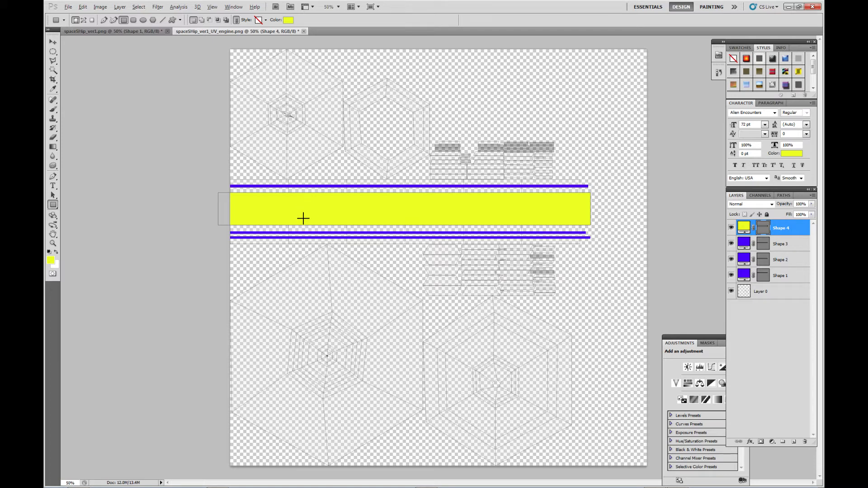
pyautogui.moveTo(385, 363)
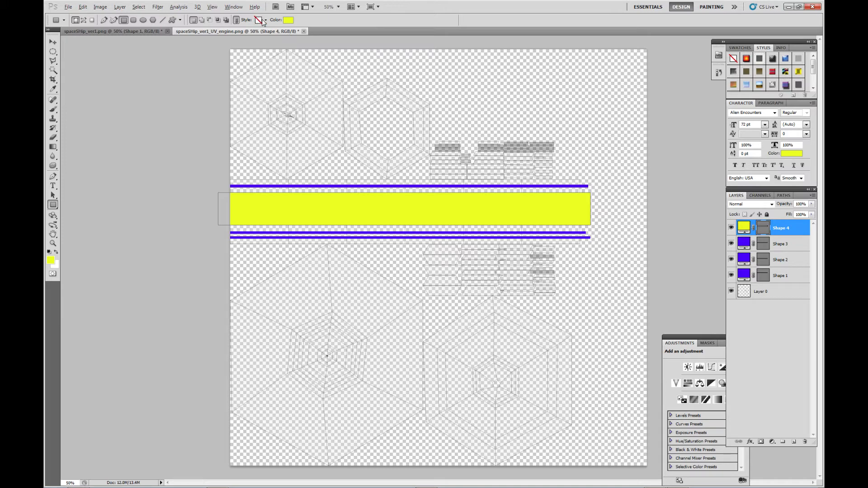
pyautogui.click(260, 20)
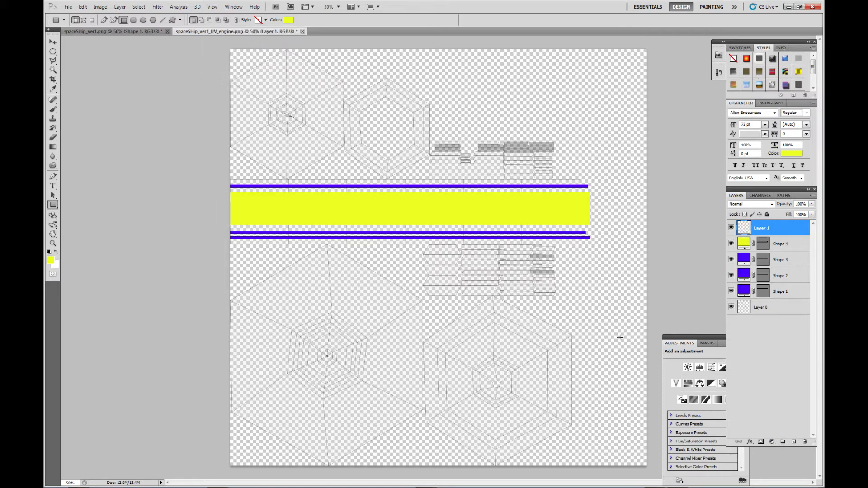
pyautogui.moveTo(275, 52)
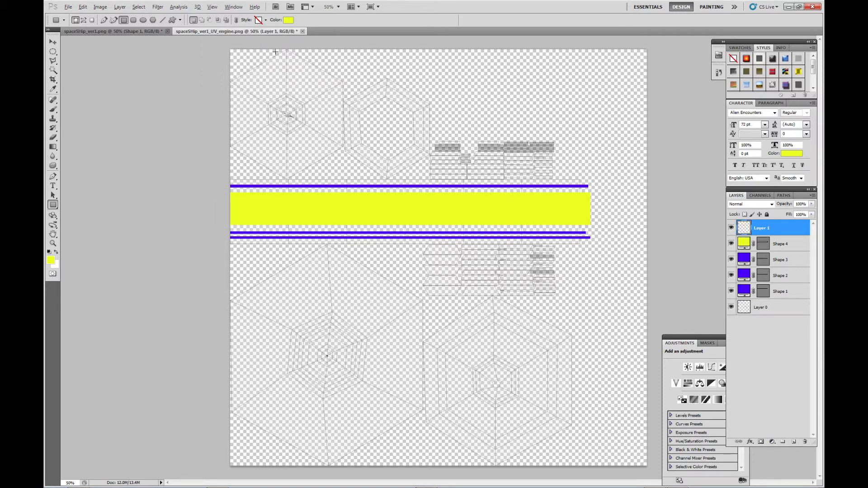
# Draw an ellipse over the lower-left engine outline and bring up its transform frame
pyautogui.click(263, 20)
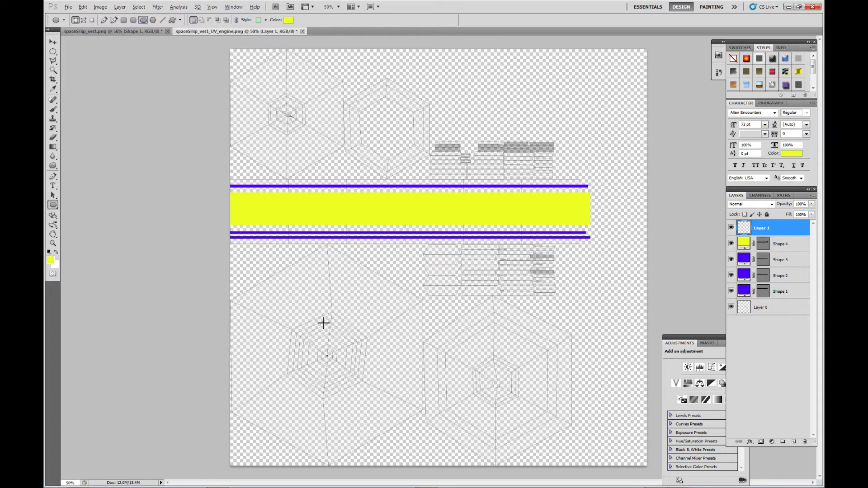
pyautogui.moveTo(353, 382)
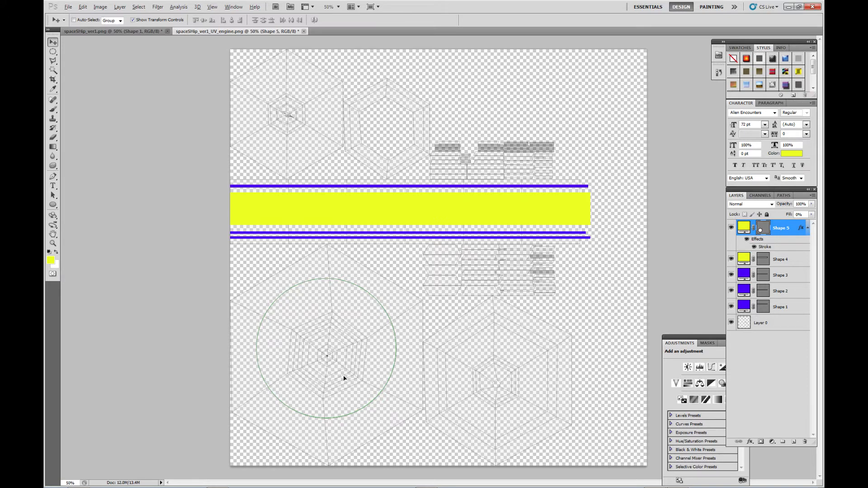
pyautogui.click(326, 354)
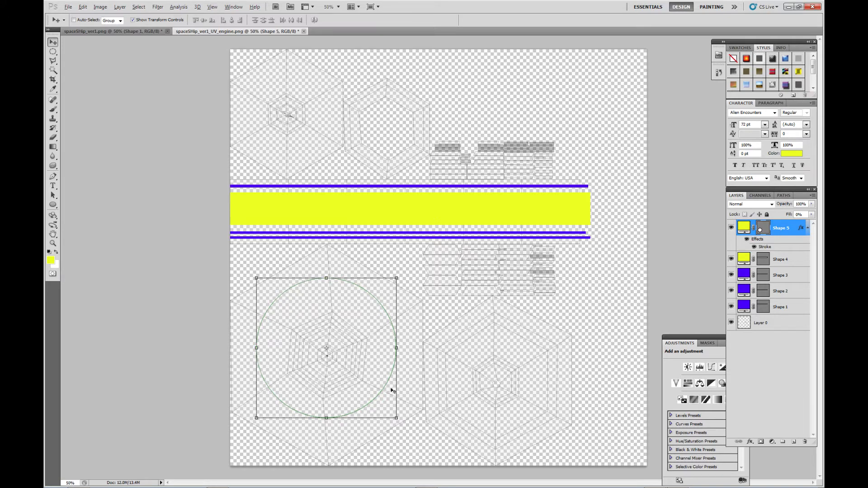
pyautogui.moveTo(412, 363)
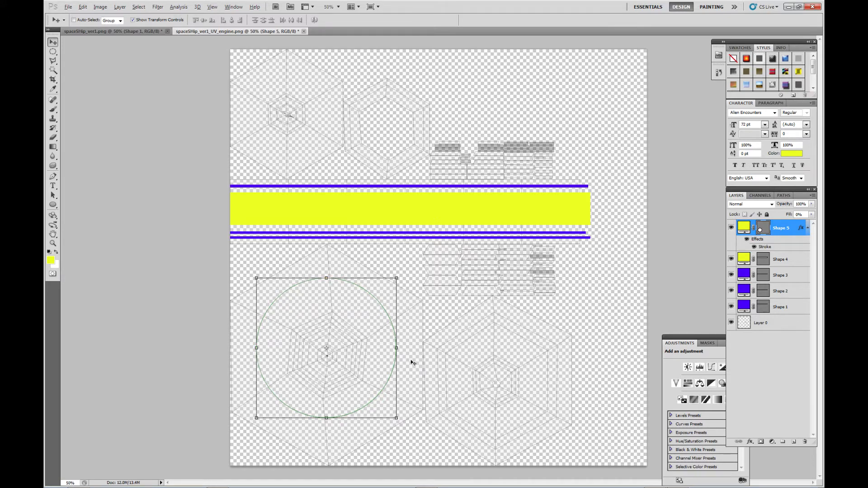
pyautogui.moveTo(337, 261)
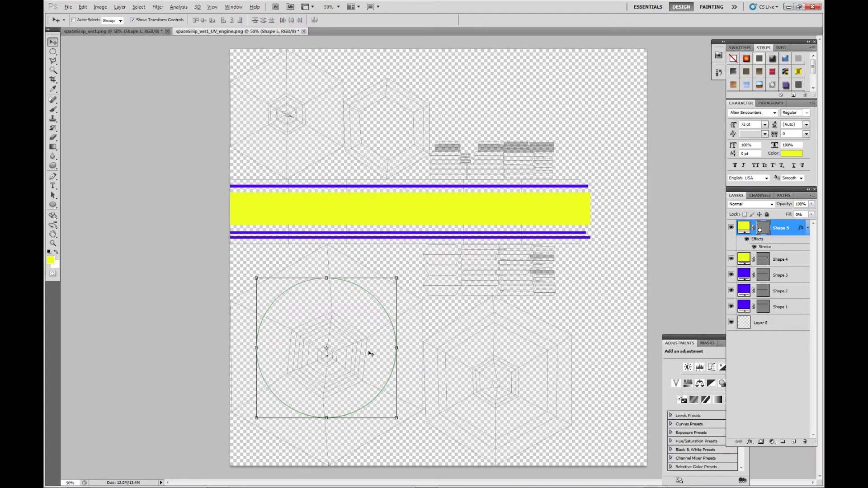
pyautogui.moveTo(404, 349)
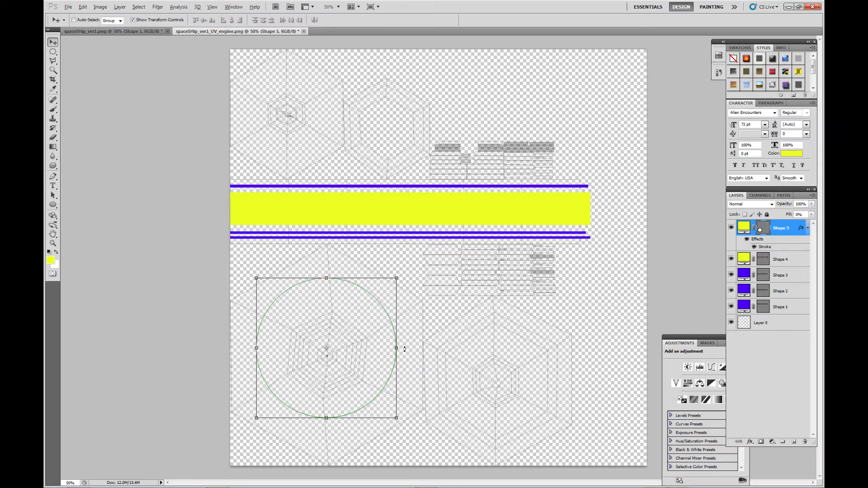
pyautogui.moveTo(354, 407)
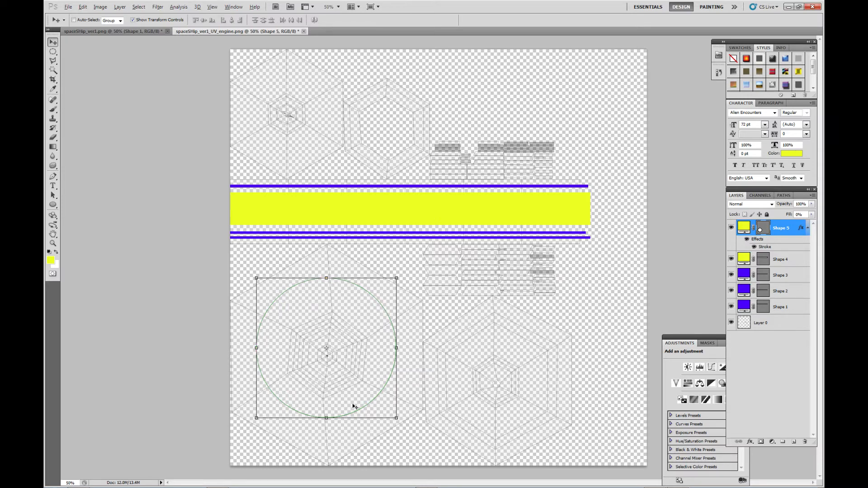
pyautogui.moveTo(385, 386)
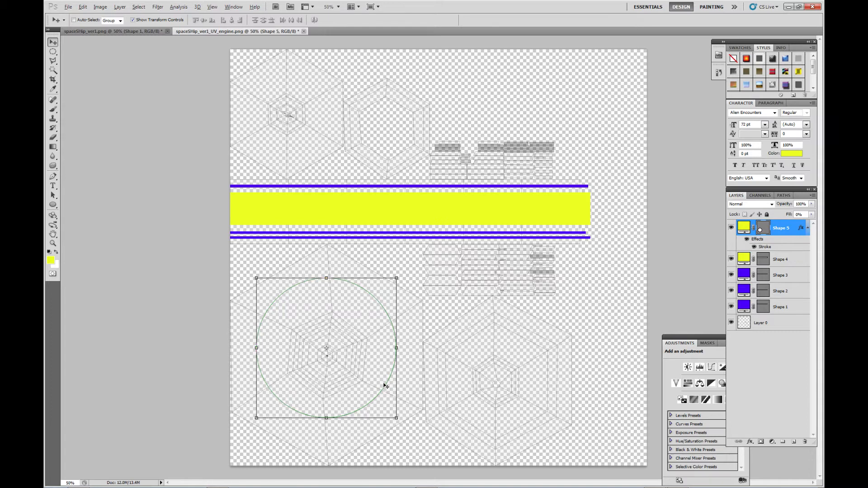
pyautogui.moveTo(394, 319)
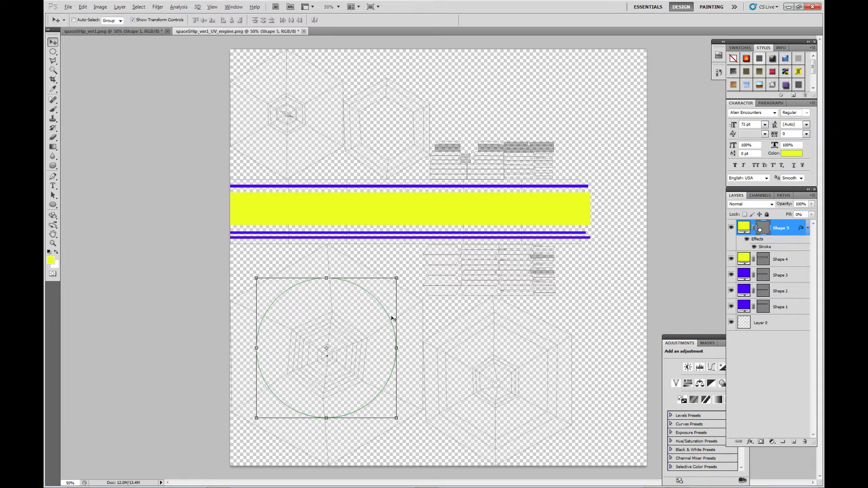
pyautogui.moveTo(389, 366)
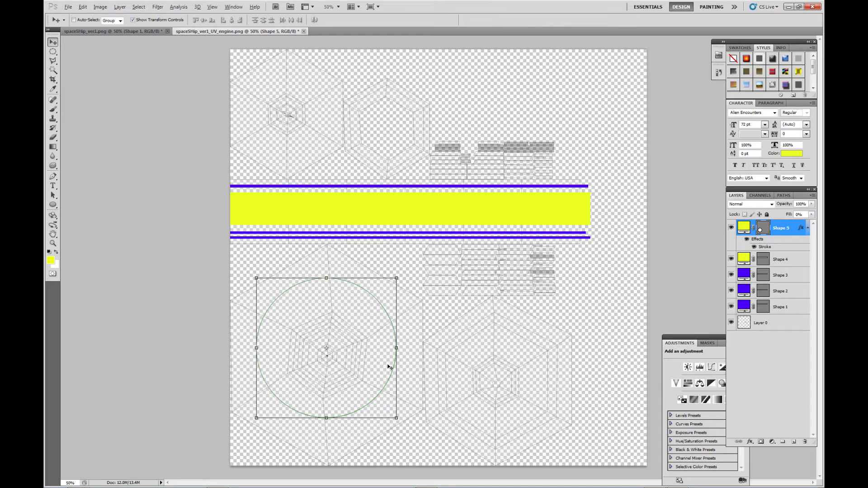
pyautogui.moveTo(382, 363)
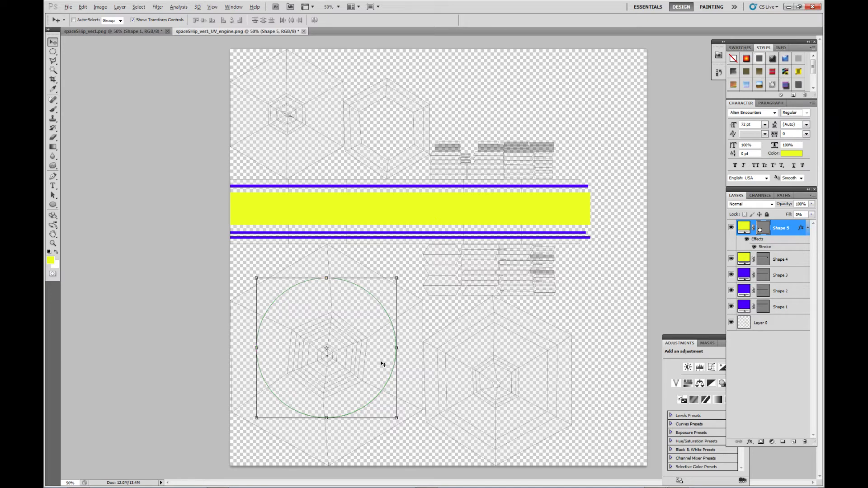
pyautogui.moveTo(792, 347)
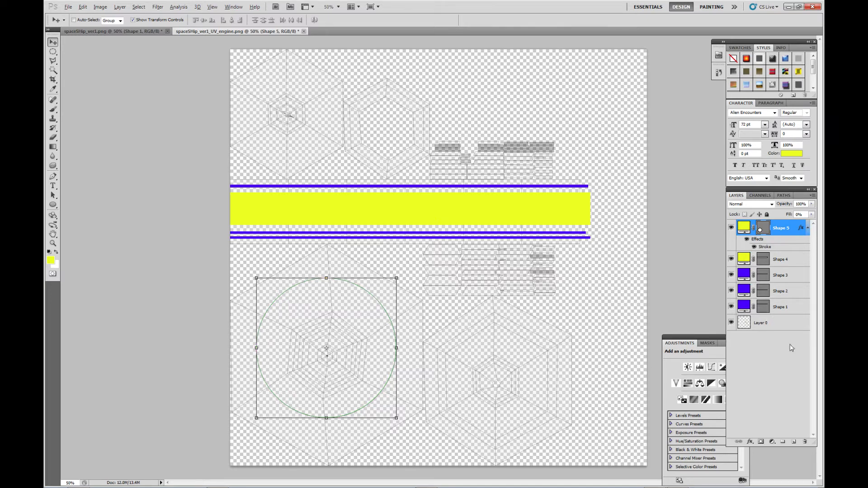
# Hide Layer 0 and save the engine texture as a layer-free TIFF copy in Textures
pyautogui.click(730, 323)
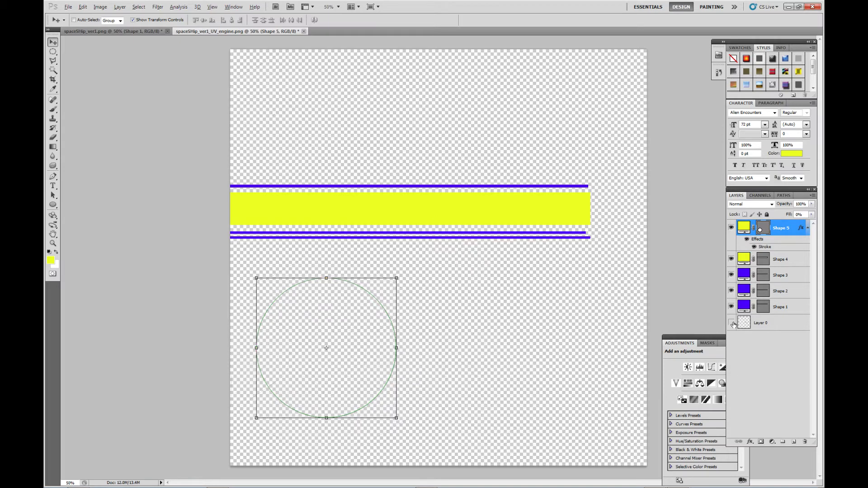
pyautogui.click(67, 7)
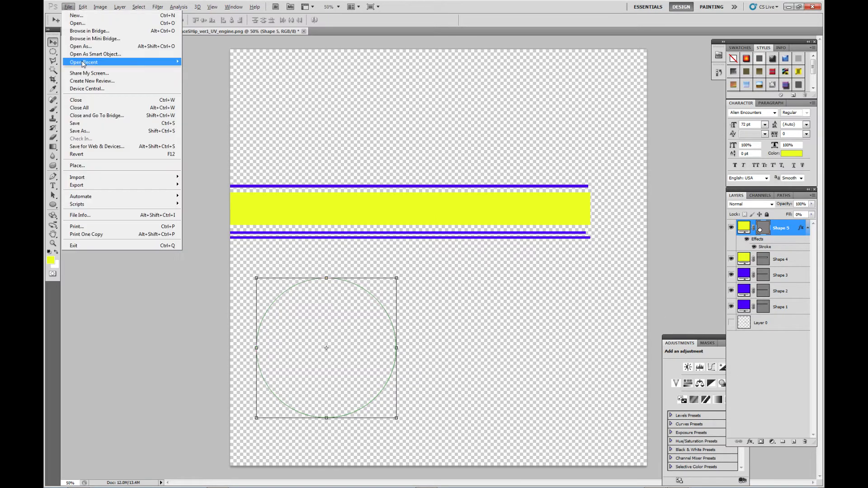
pyautogui.moveTo(79, 130)
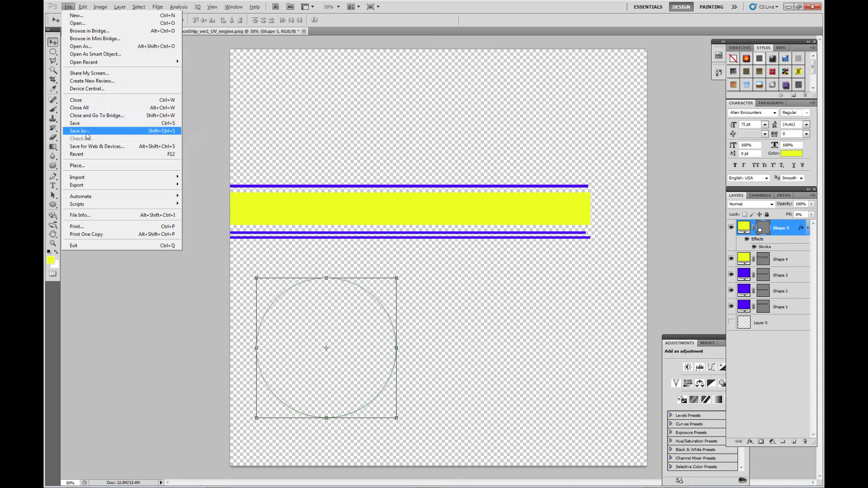
pyautogui.click(78, 130)
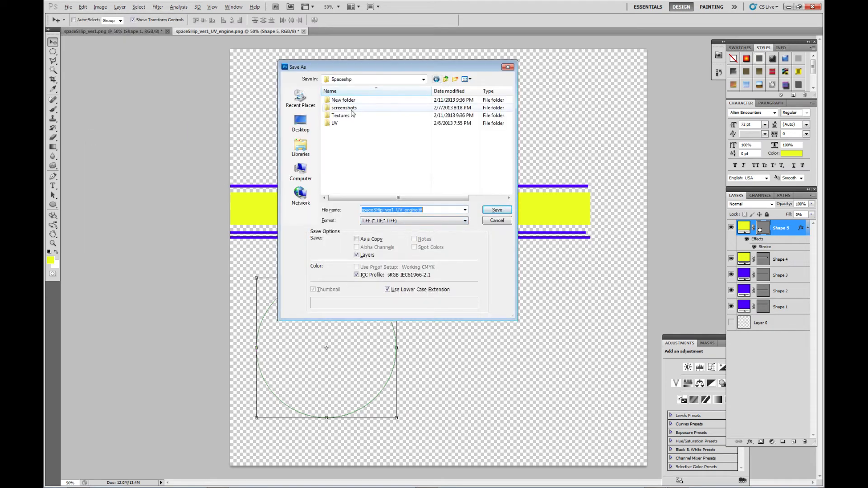
pyautogui.doubleClick(339, 114)
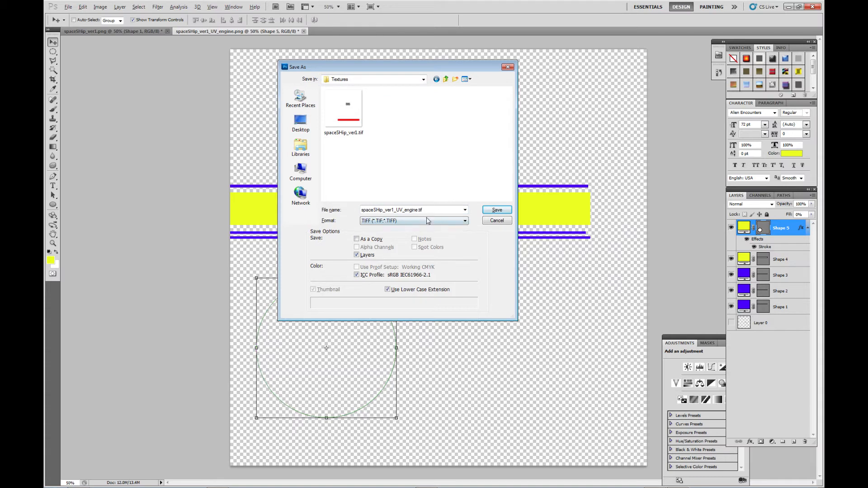
pyautogui.click(357, 239)
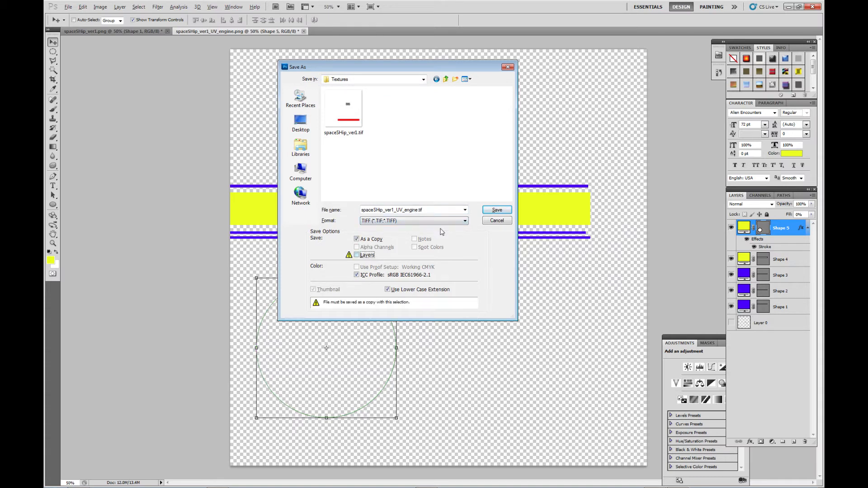
pyautogui.click(496, 210)
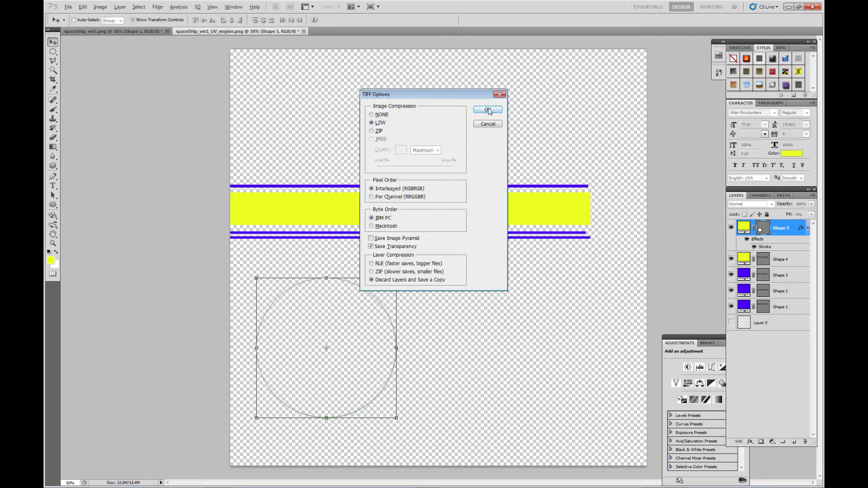
pyautogui.click(486, 110)
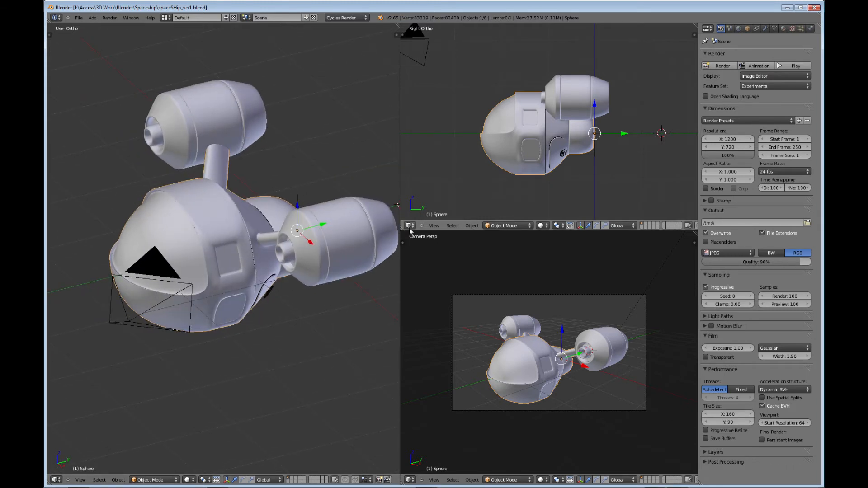
# Bring up the editor-type list for the top-right viewport to switch to Node Editor
pyautogui.click(409, 225)
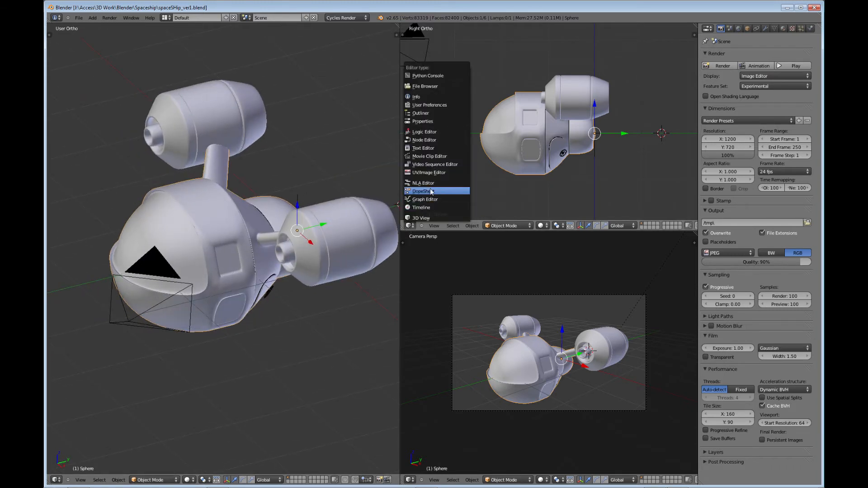
pyautogui.moveTo(431, 172)
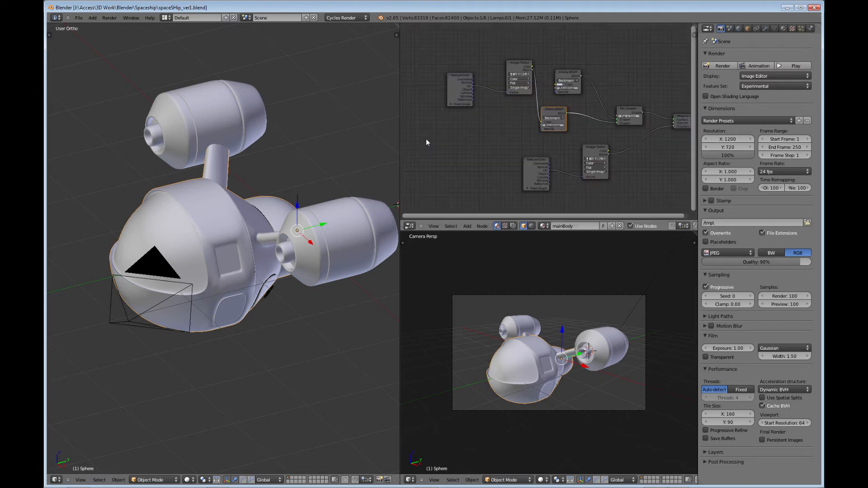
pyautogui.moveTo(479, 157)
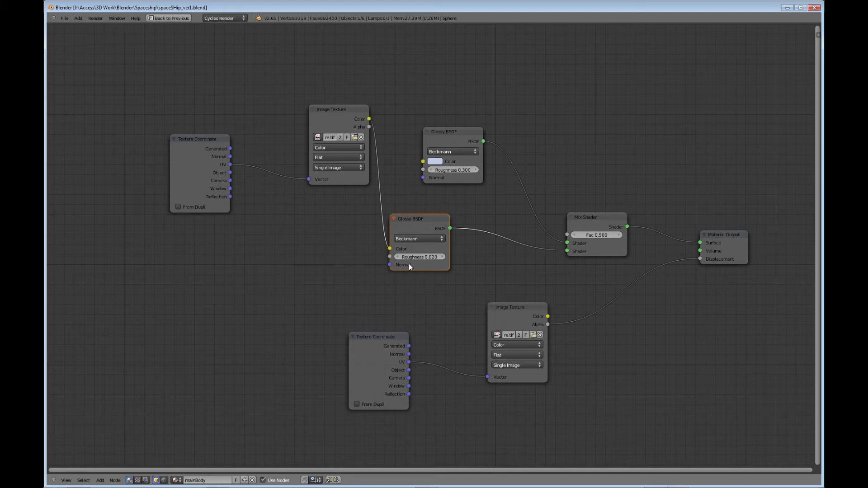
pyautogui.moveTo(409, 265)
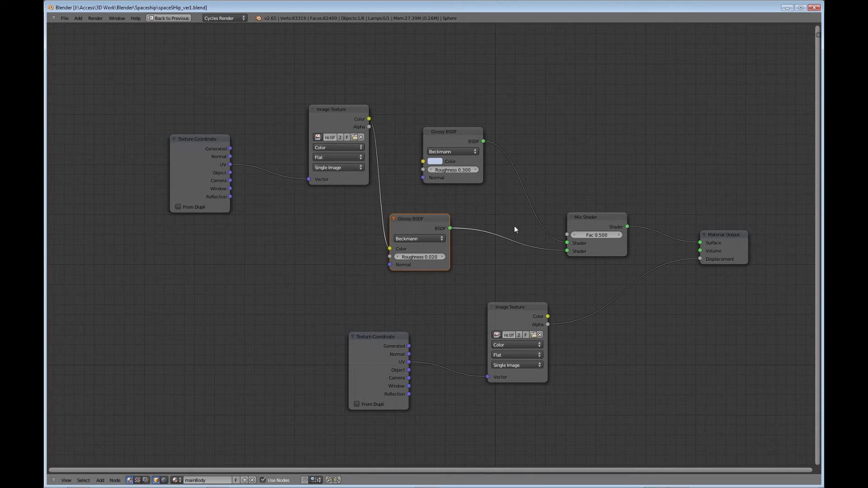
pyautogui.moveTo(374, 174)
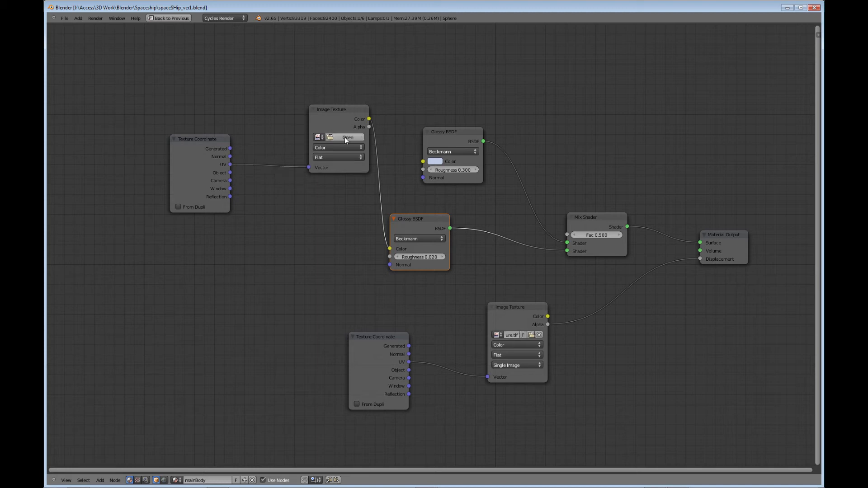
# Browse into the Textures folder from the Image Texture node, then cancel without loading an image
pyautogui.click(347, 138)
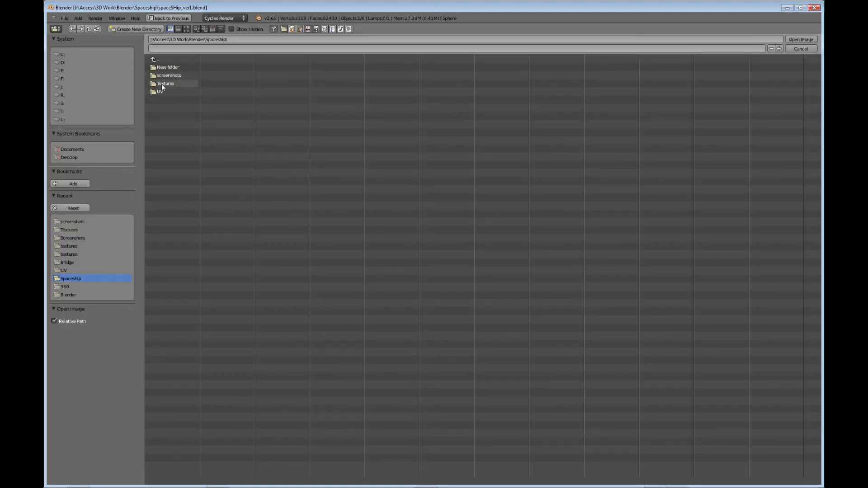
pyautogui.doubleClick(164, 84)
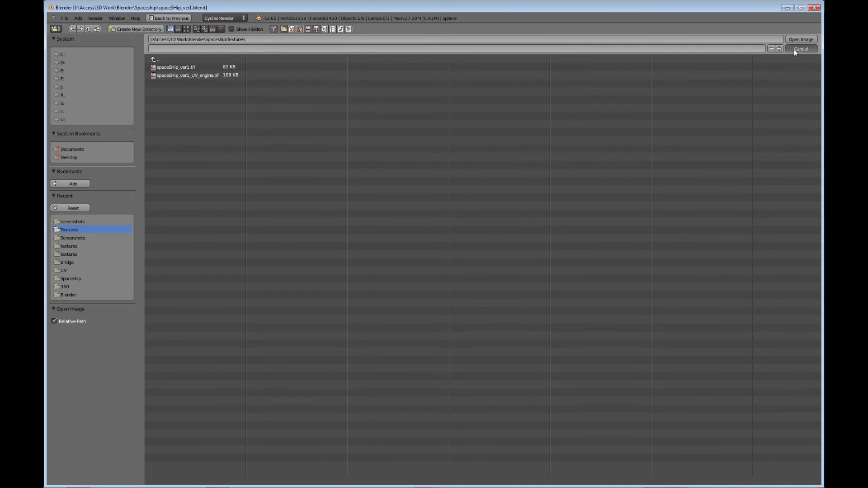
pyautogui.click(800, 48)
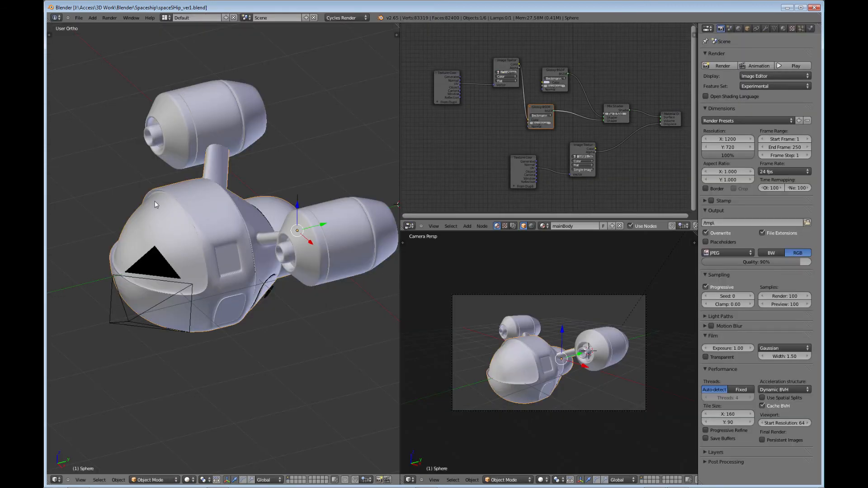
pyautogui.moveTo(288, 201)
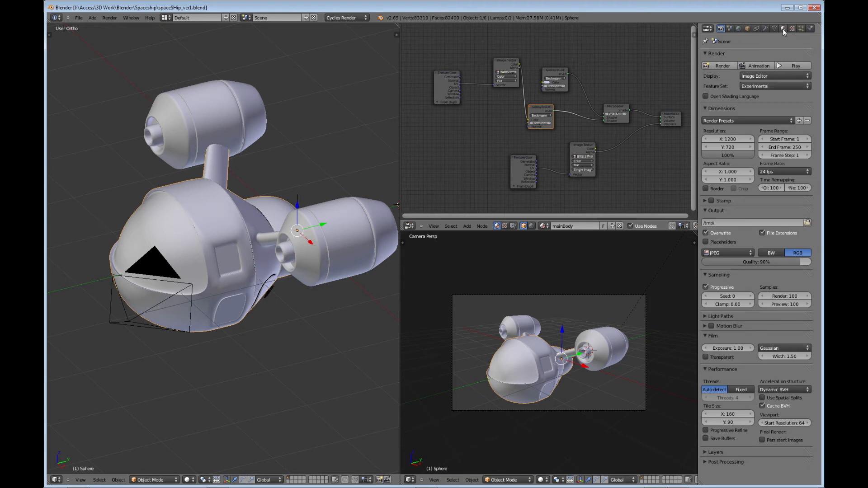
# Show the mainBody material settings with its glossy shaders and image-texture displacement
pyautogui.click(783, 28)
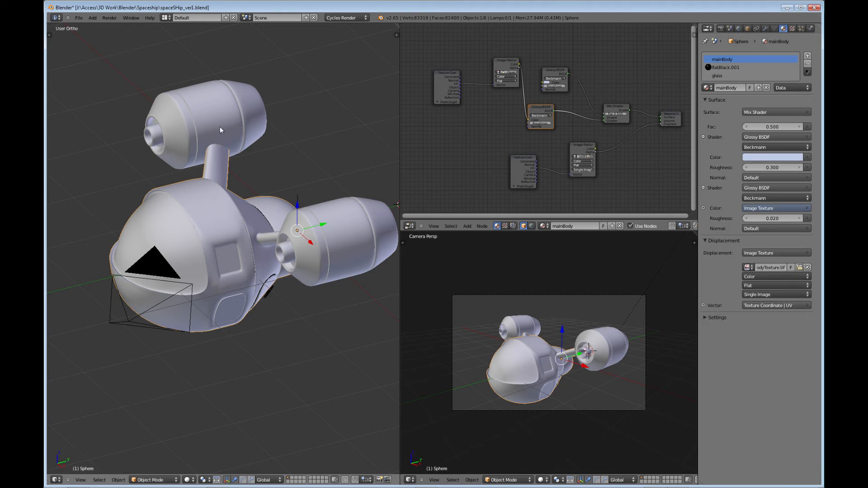
pyautogui.moveTo(406, 124)
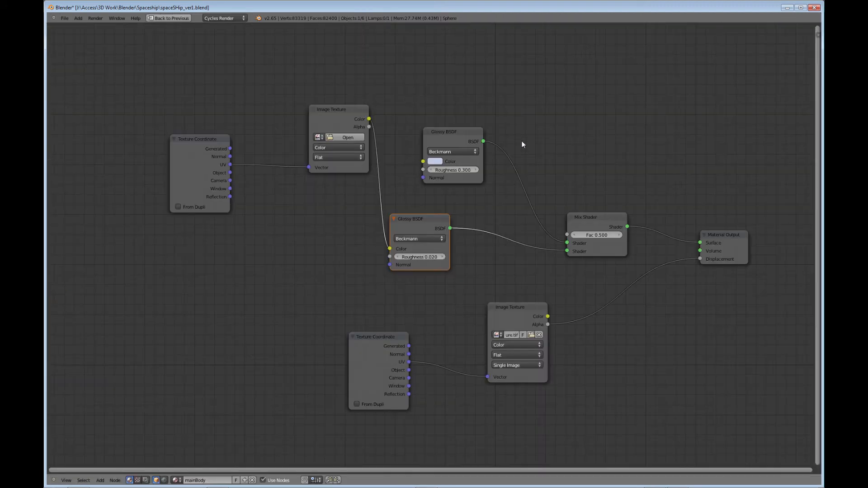
# Load spaceShip_ver1.tif from the Textures folder into the upper Image Texture node
pyautogui.click(347, 137)
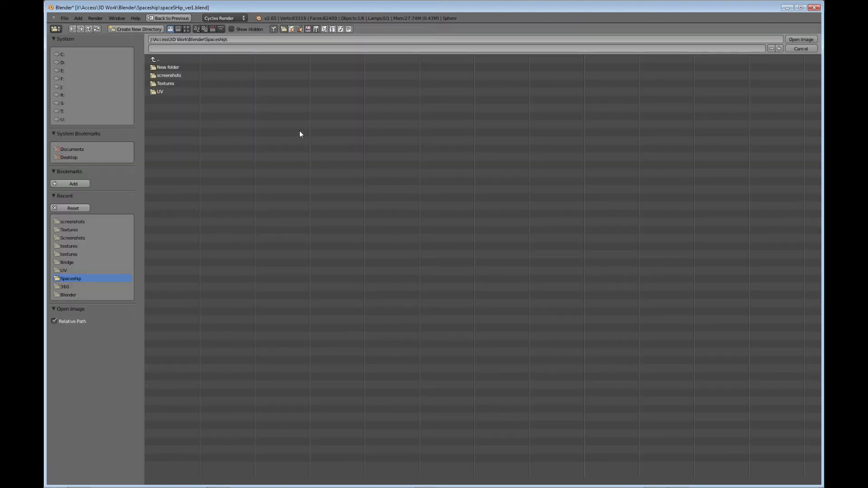
pyautogui.doubleClick(164, 83)
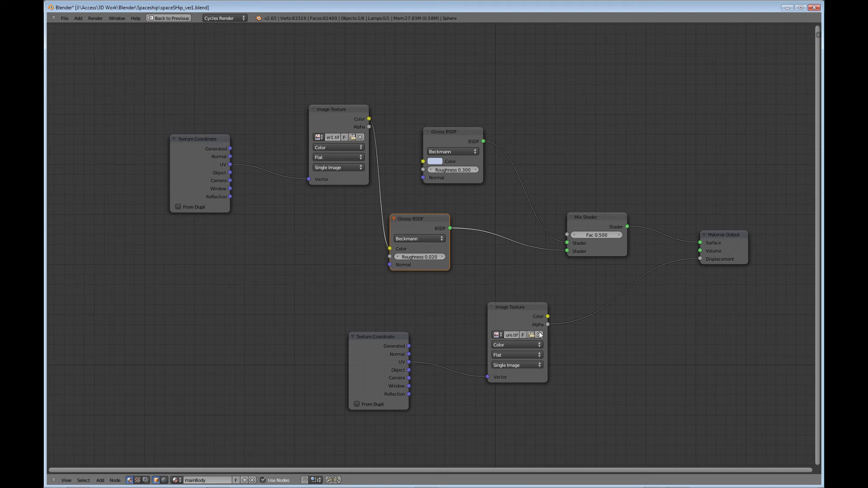
pyautogui.click(537, 335)
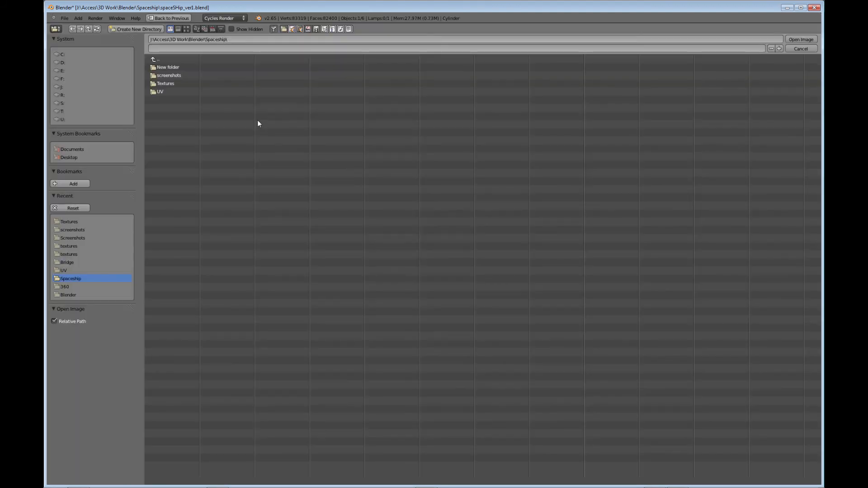
# Load spaceShip_ver1_UV_engine.tif from the Textures folder into the engine material's Image Texture node
pyautogui.doubleClick(165, 83)
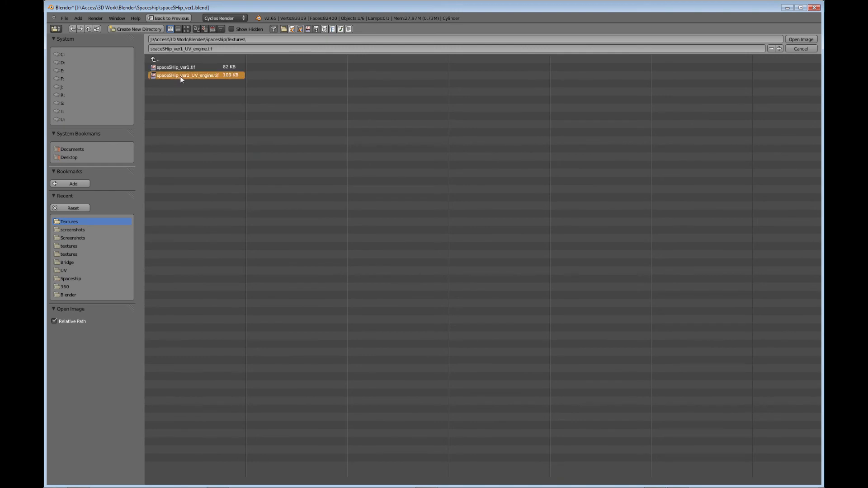
pyautogui.click(800, 39)
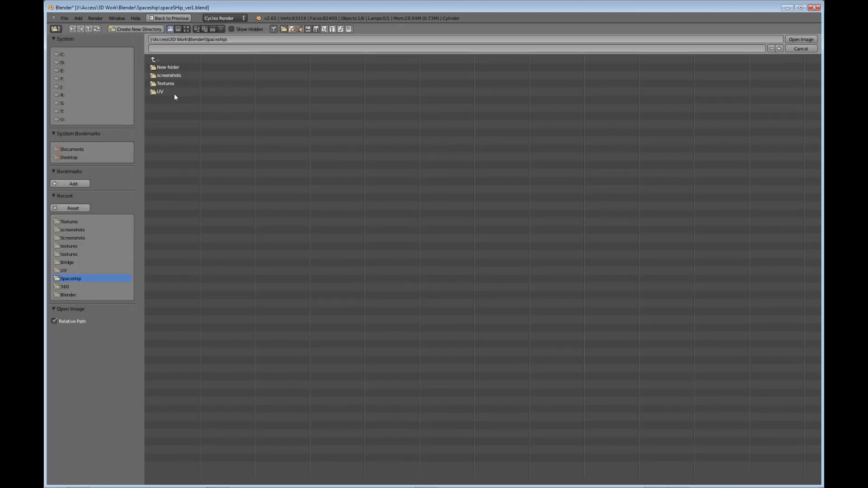
pyautogui.click(800, 47)
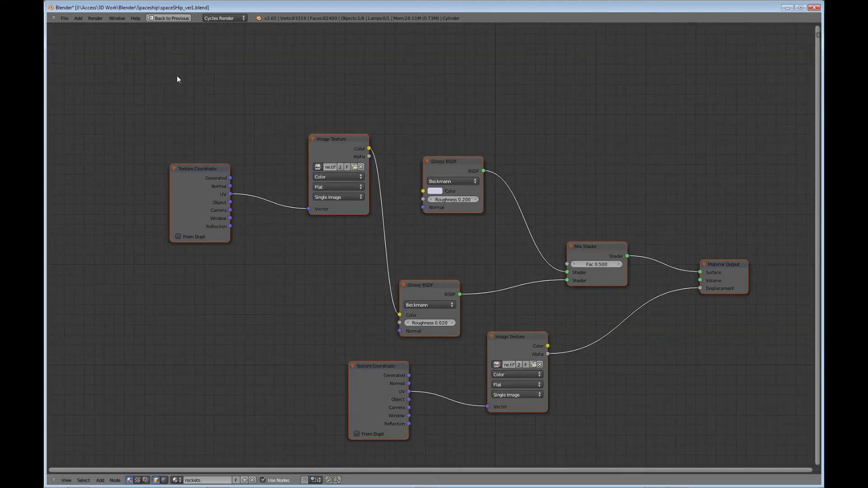
pyautogui.moveTo(609, 381)
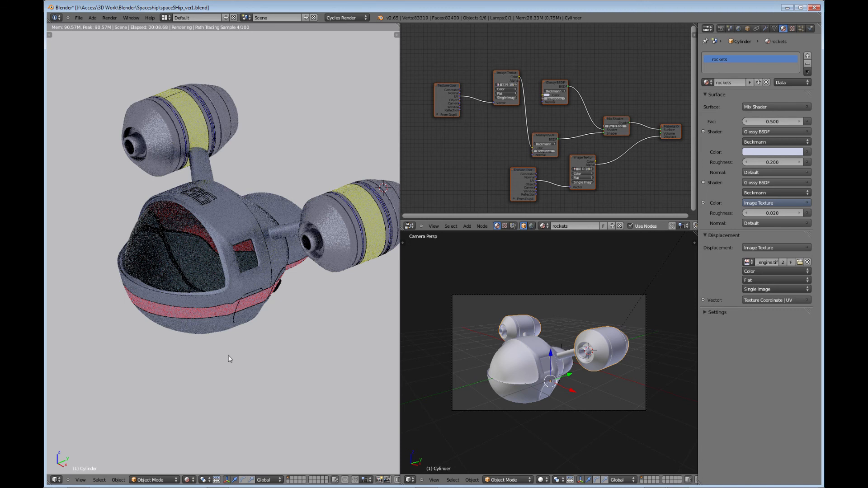
pyautogui.moveTo(208, 224)
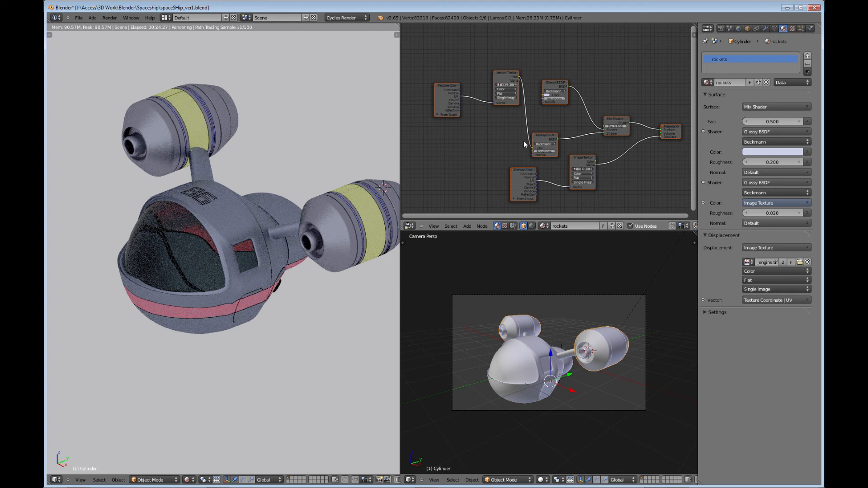
pyautogui.moveTo(476, 166)
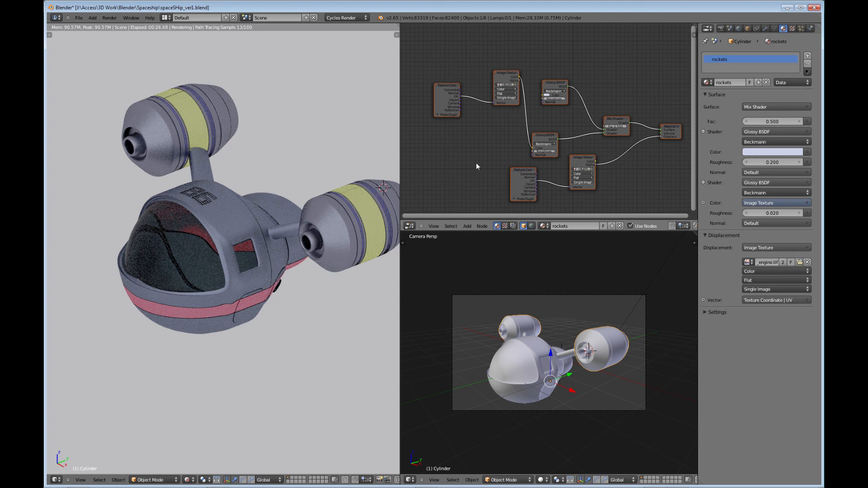
pyautogui.moveTo(357, 227)
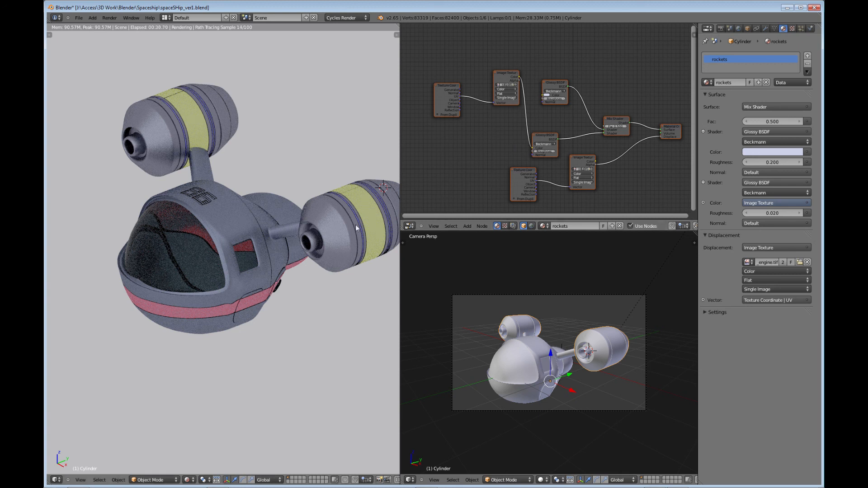
pyautogui.moveTo(451, 209)
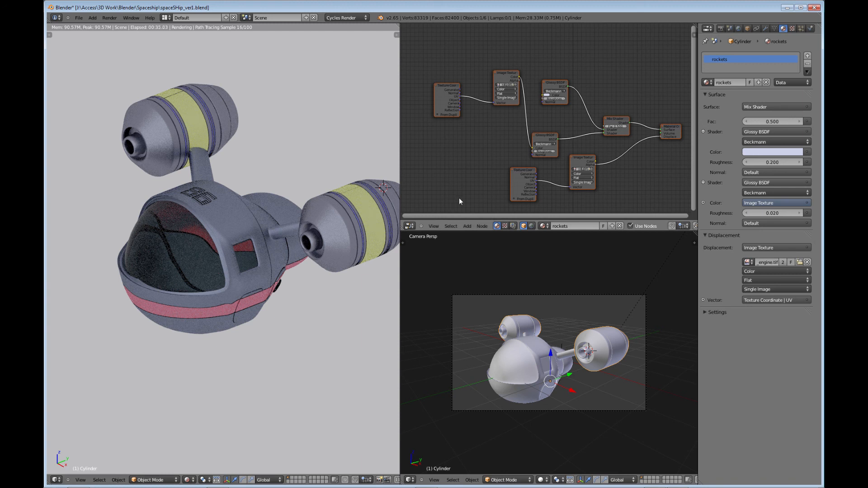
pyautogui.moveTo(299, 263)
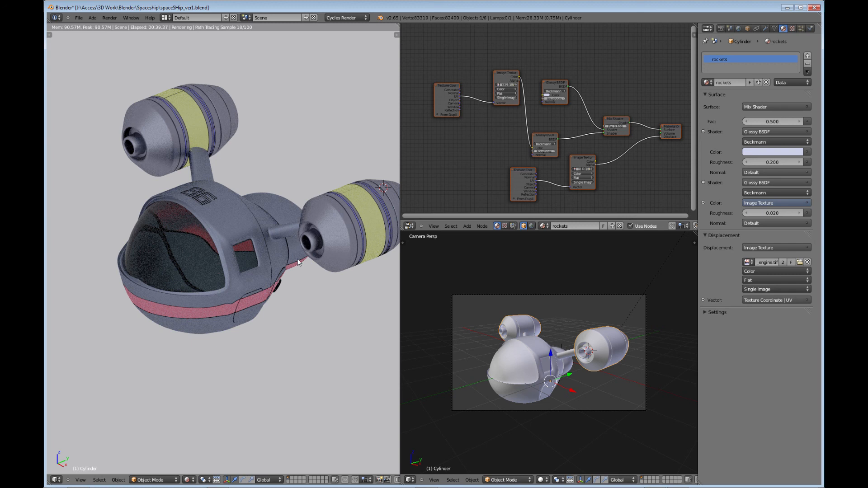
pyautogui.moveTo(183, 295)
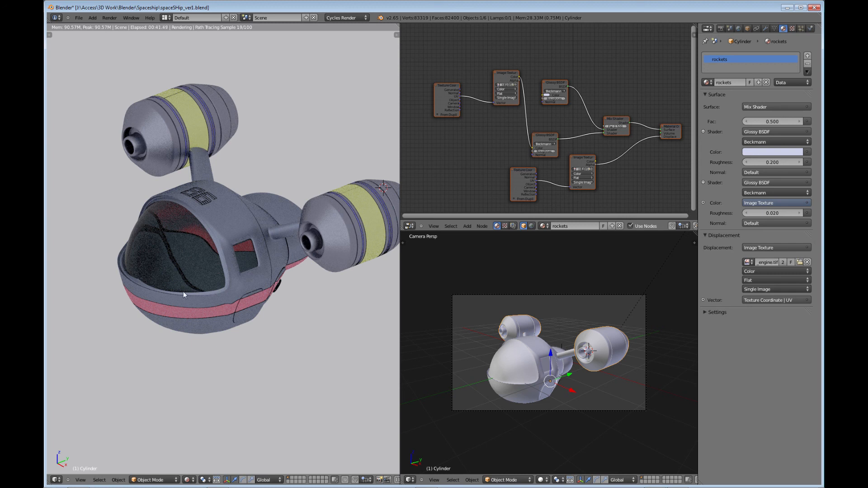
pyautogui.moveTo(276, 319)
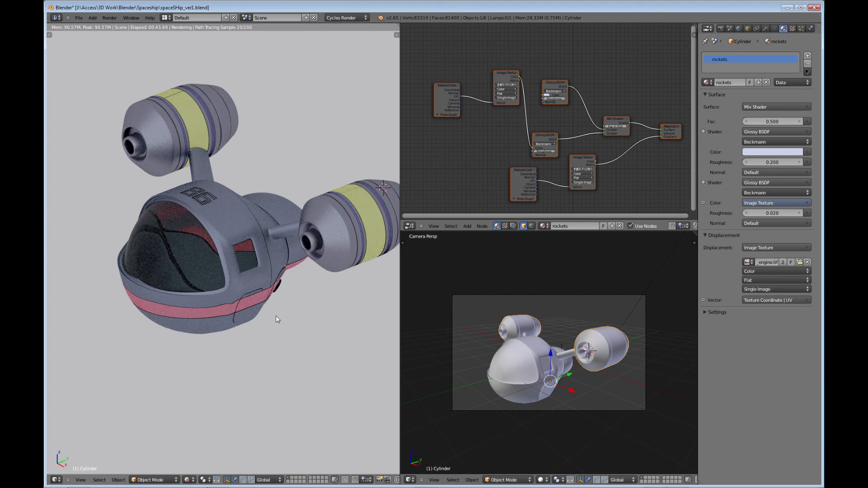
pyautogui.moveTo(304, 315)
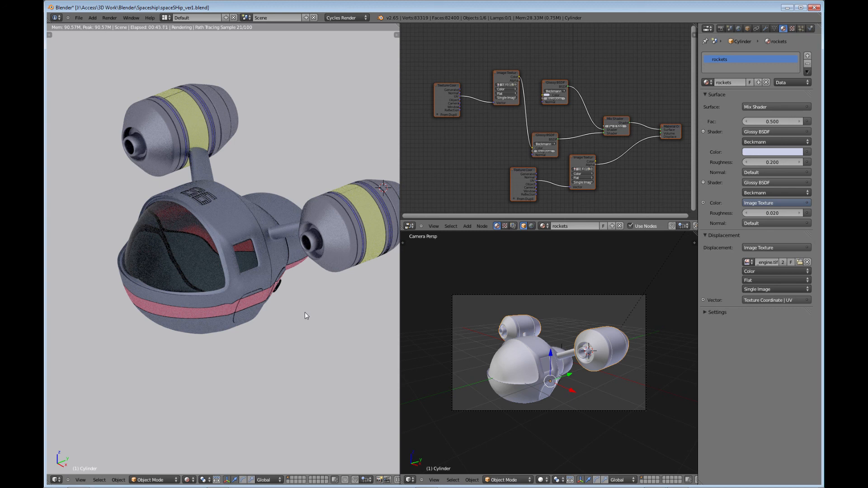
pyautogui.moveTo(314, 309)
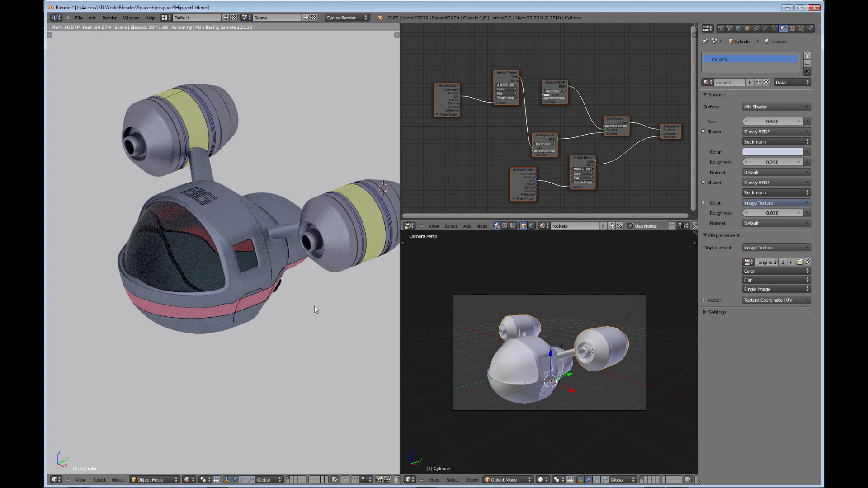